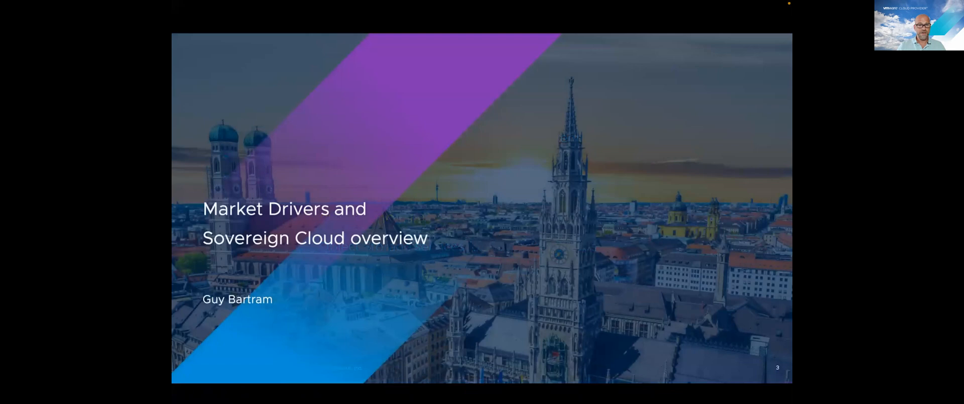
- Advance the slideshow to 'Rise In Global Data Protection Laws & Standards'
key(Right)
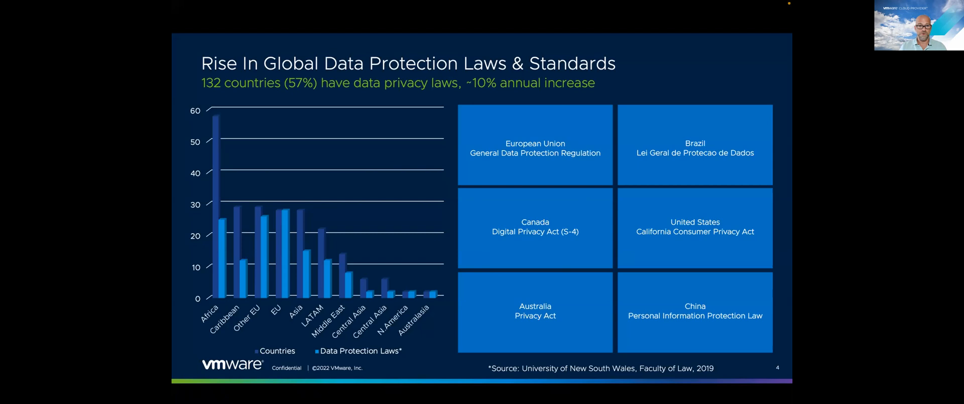
- Advance to 'Data Privacy Isn't Getting Easier', charting breaches and records exposed
key(Right)
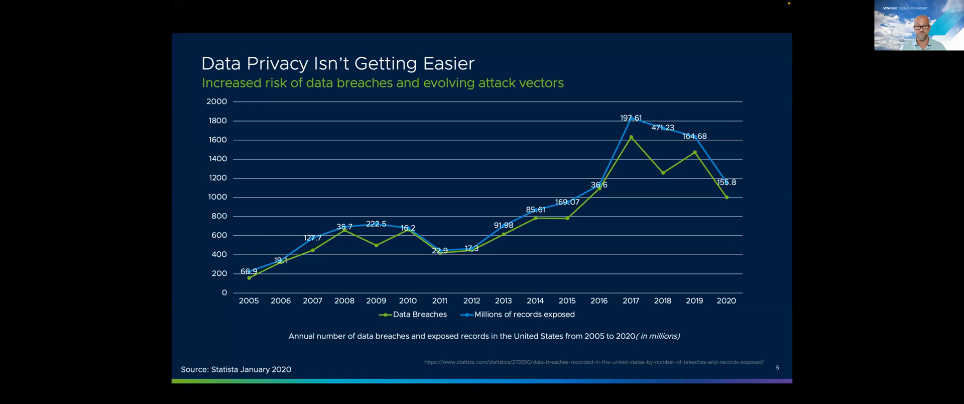
- Advance to 'Sovereign Cloud Market Is Growing' showing the EMEA opportunity
key(Right)
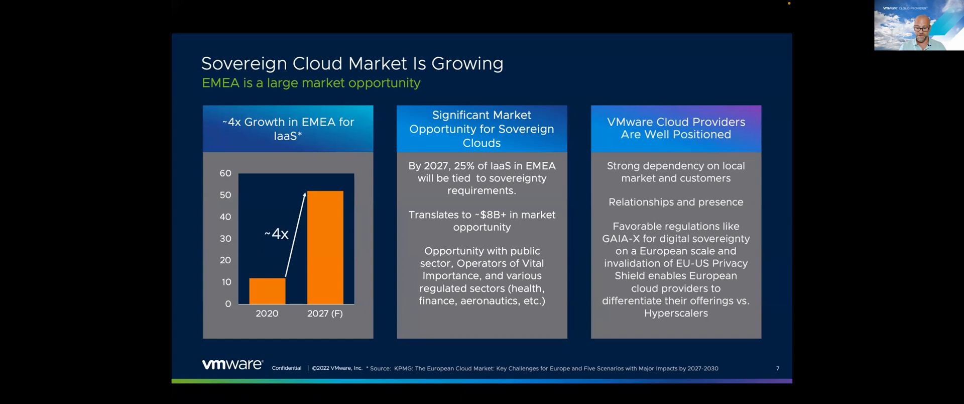
- Advance through 'Drivers for Sovereign Cloud' to the data sovereignty choice-and-control slide
key(right)
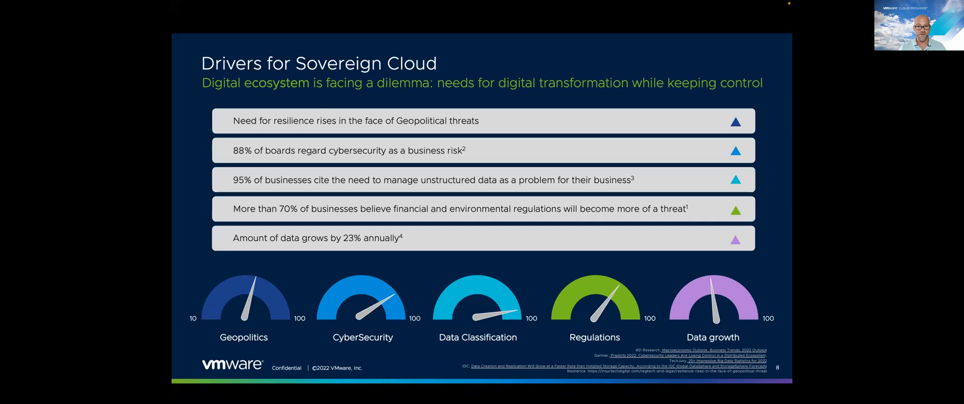
key(right)
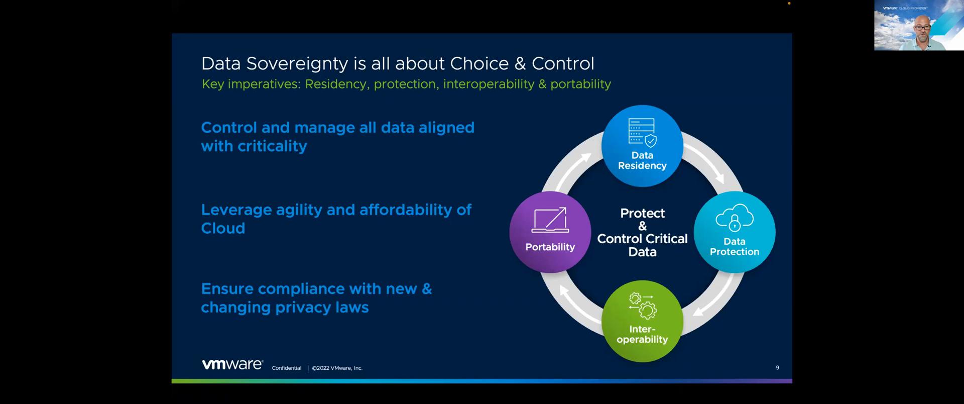
- Advance to slide 10, linking digital sovereignty to trusted sovereign cloud
key(right)
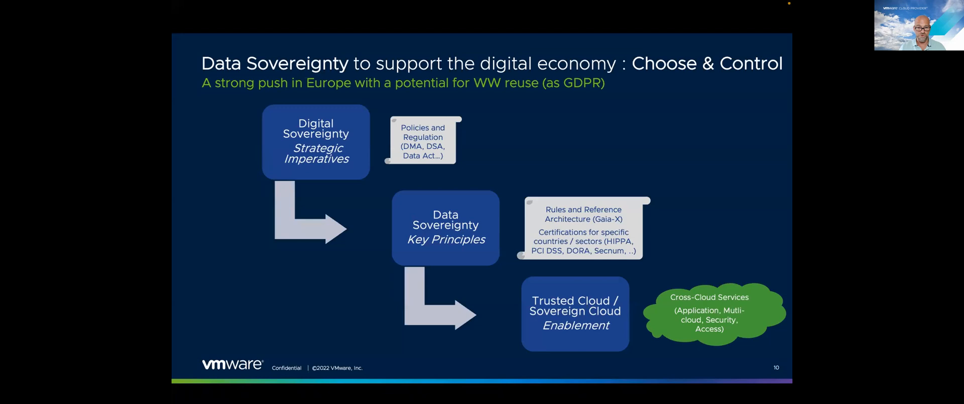
key(right)
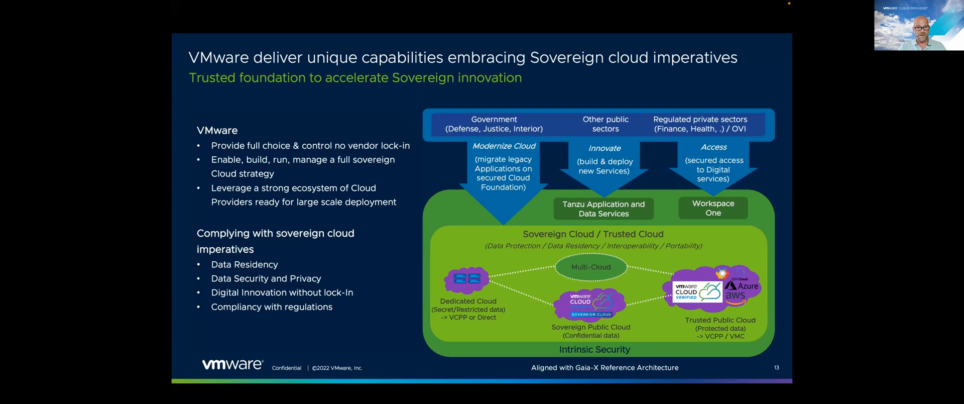
key(Right)
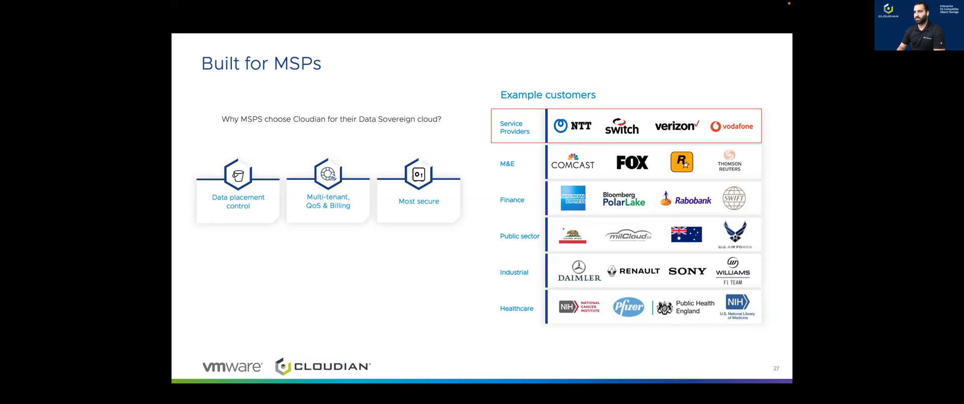
- Advance to slide 28, 'Data Protection for Sovereign Cloud' with Veeam and HyperStore
key(Right)
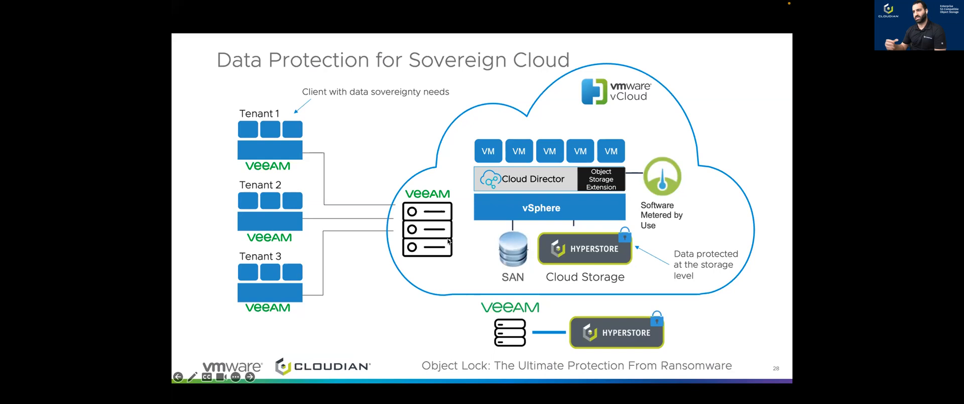
mouse_move(540, 351)
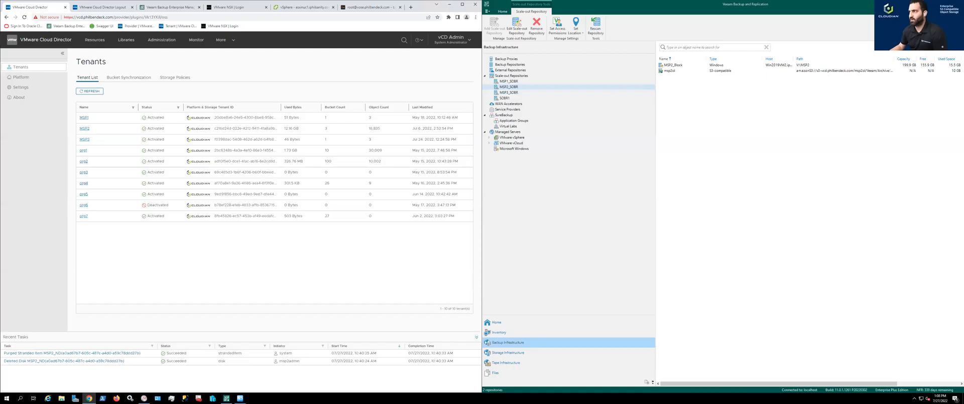
mouse_move(301, 250)
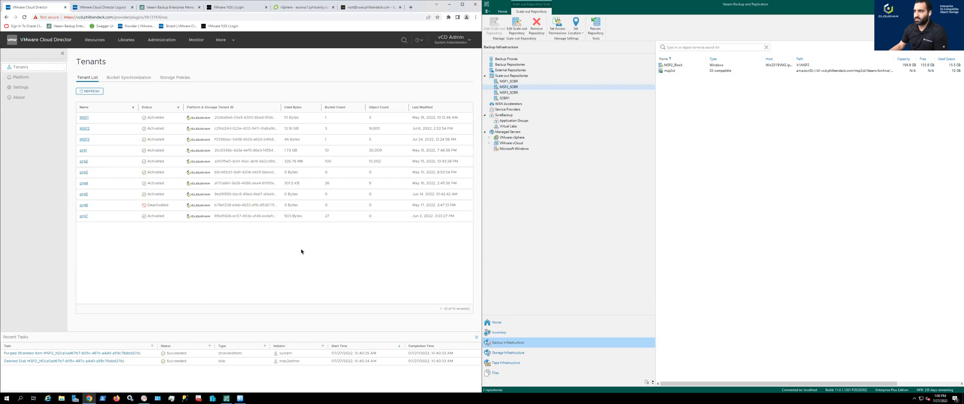
mouse_move(236, 227)
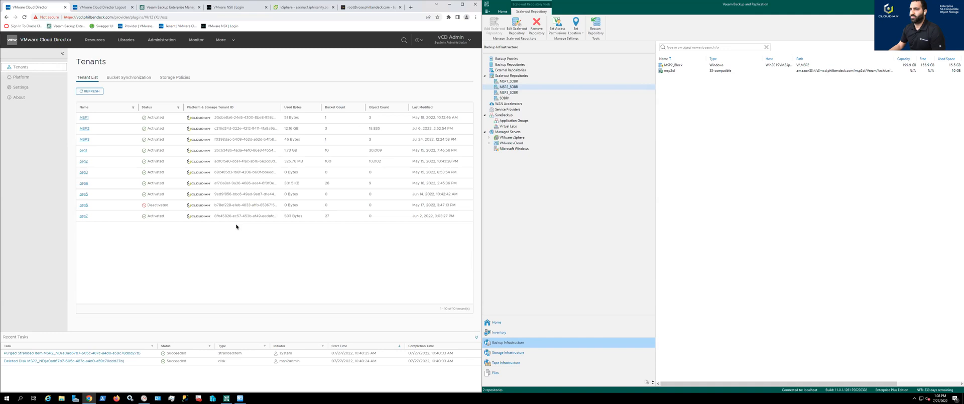
mouse_move(269, 241)
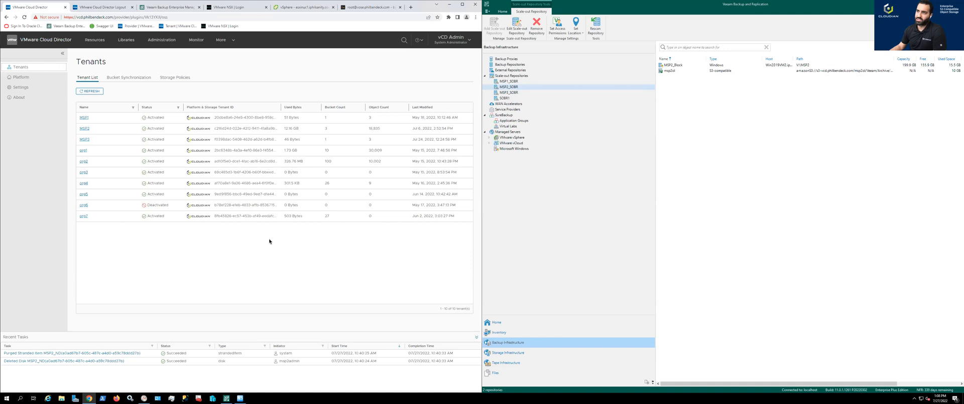
mouse_move(252, 242)
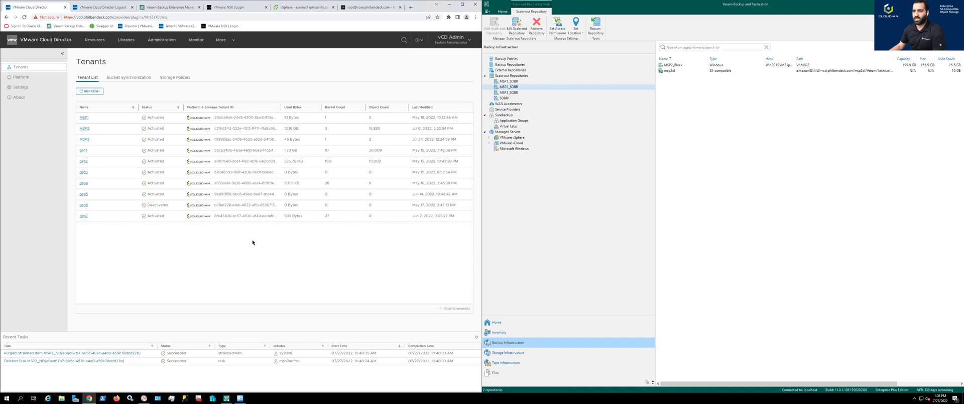
mouse_move(175, 250)
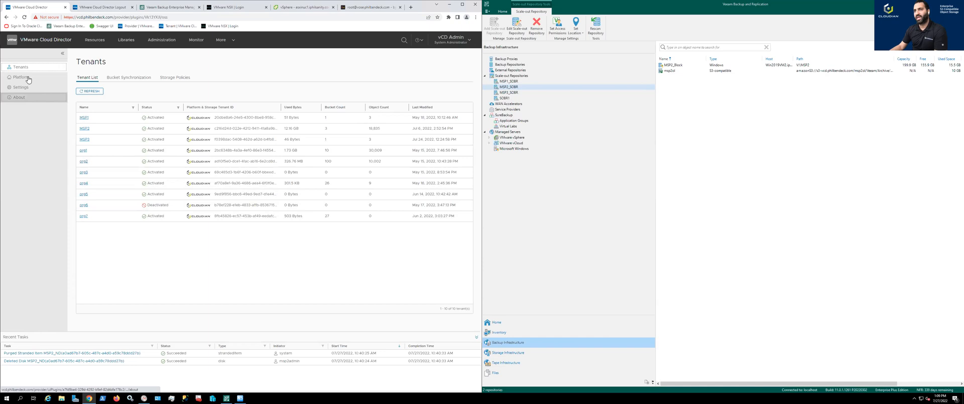
- Select Platform to view Cloudian's region, service endpoint and cluster services
click(20, 77)
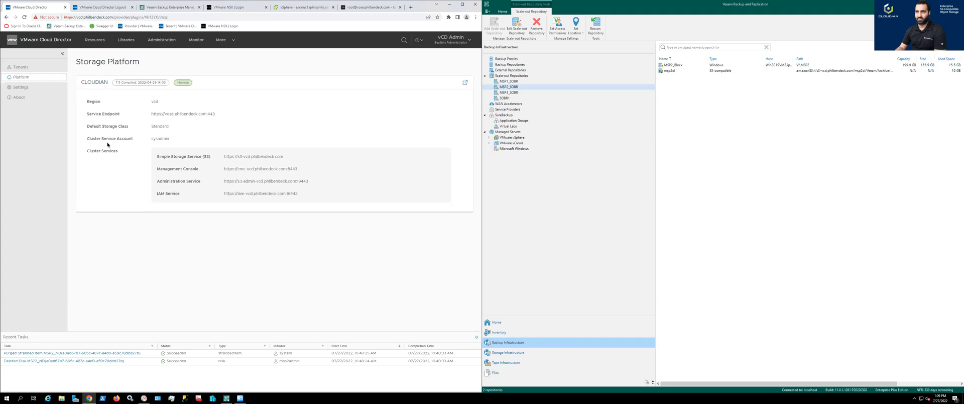
mouse_move(236, 148)
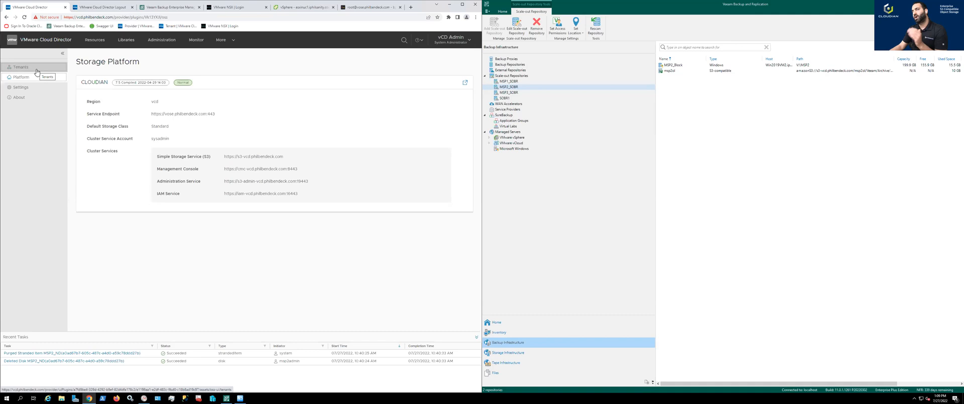
- Select Tenants to list each tenant's used bytes, buckets and objects
click(21, 66)
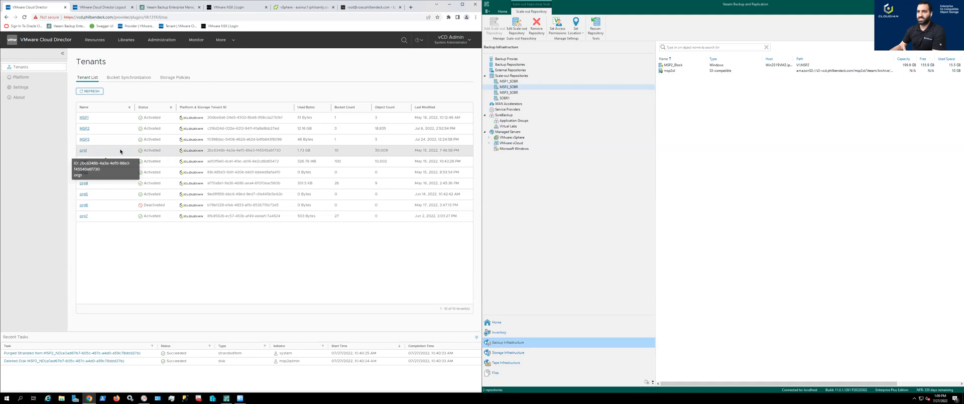
mouse_move(110, 118)
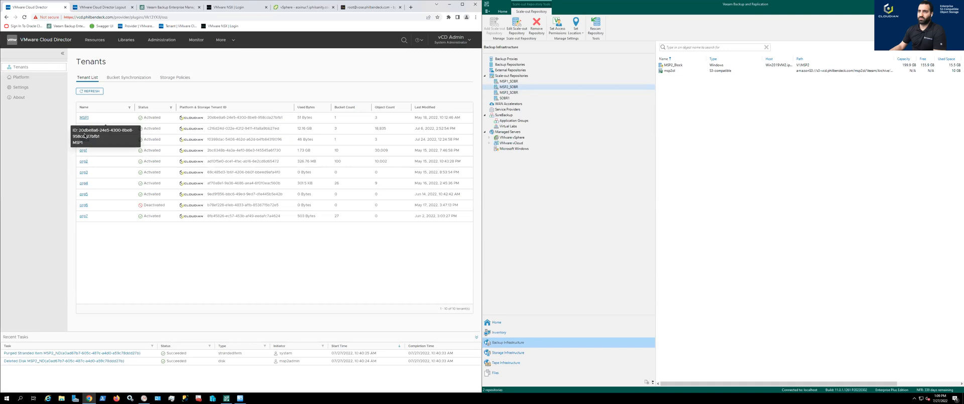
click(84, 118)
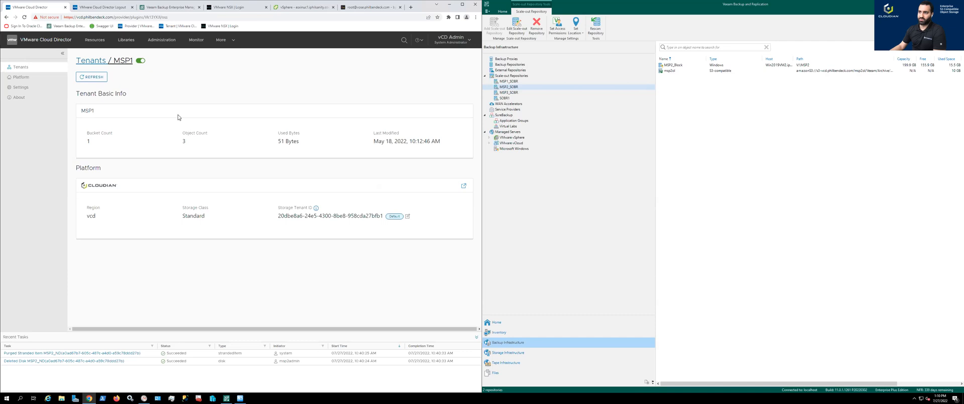
mouse_move(173, 137)
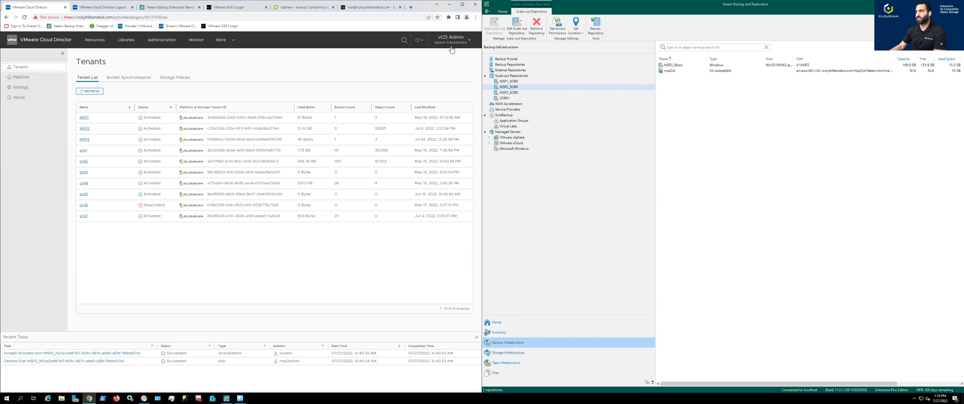
- Log out of the vCD Admin provider session to sign in as msp2admin
click(451, 41)
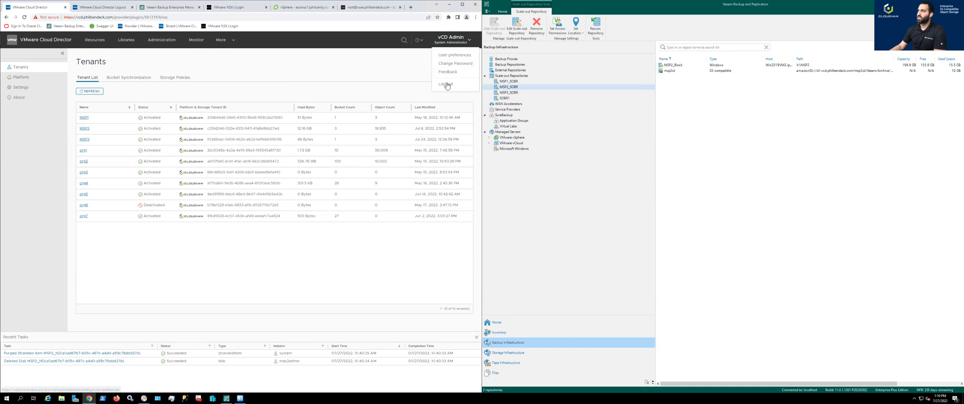
click(446, 83)
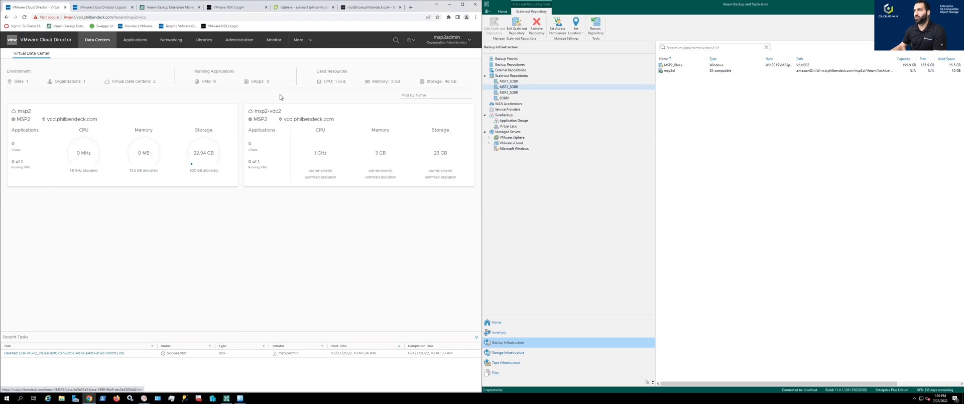
- Open Object Storage Extension from the More menu for msp2admin
click(299, 39)
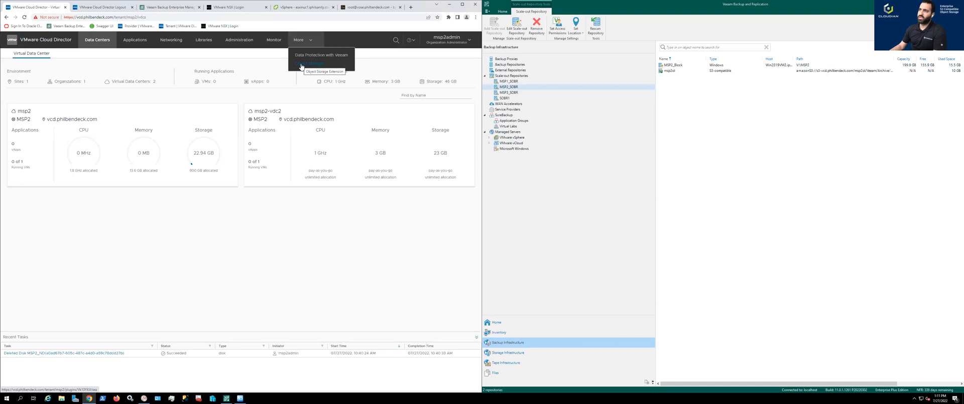
click(313, 64)
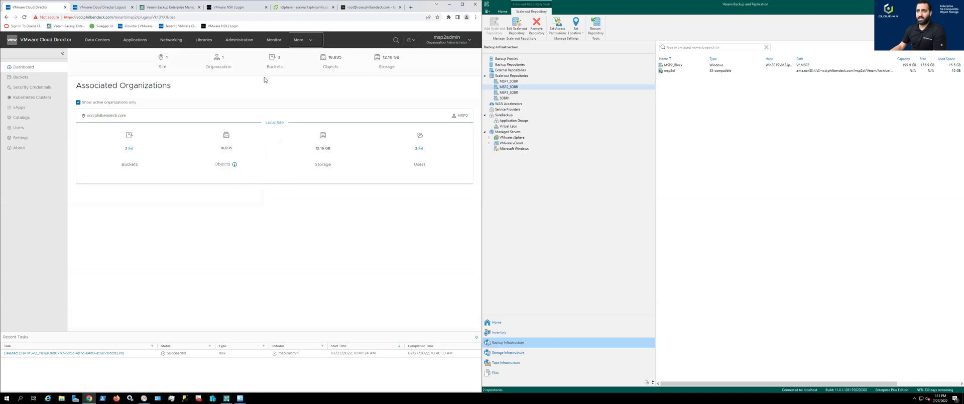
mouse_move(172, 96)
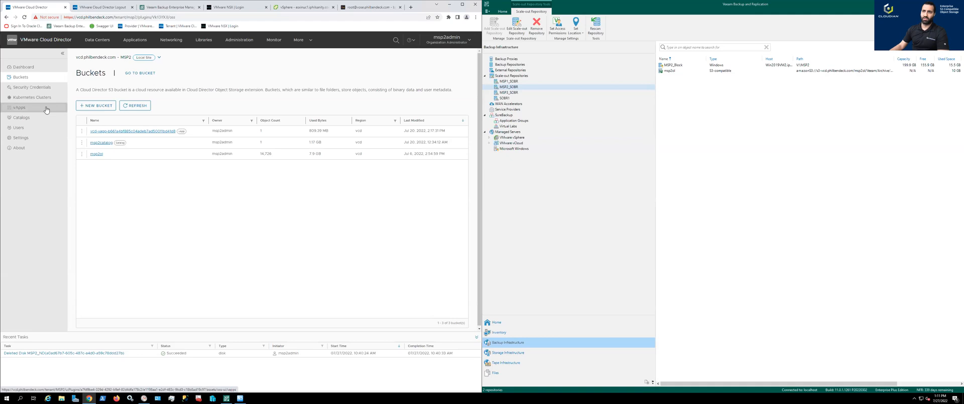
click(19, 108)
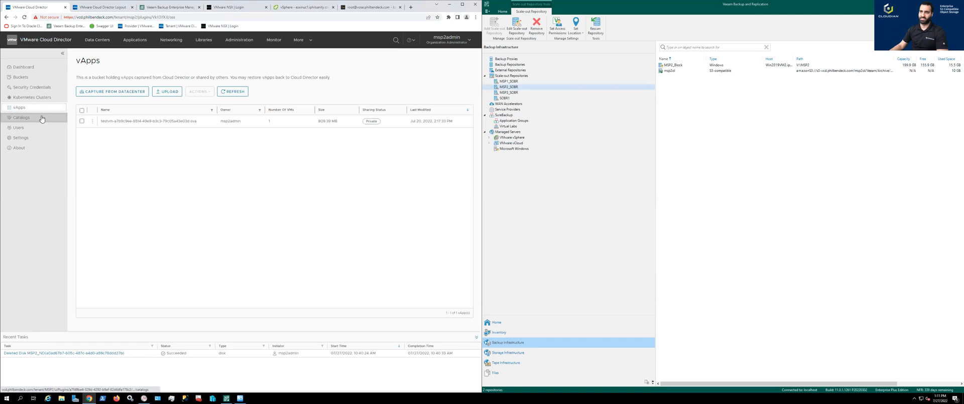
click(21, 117)
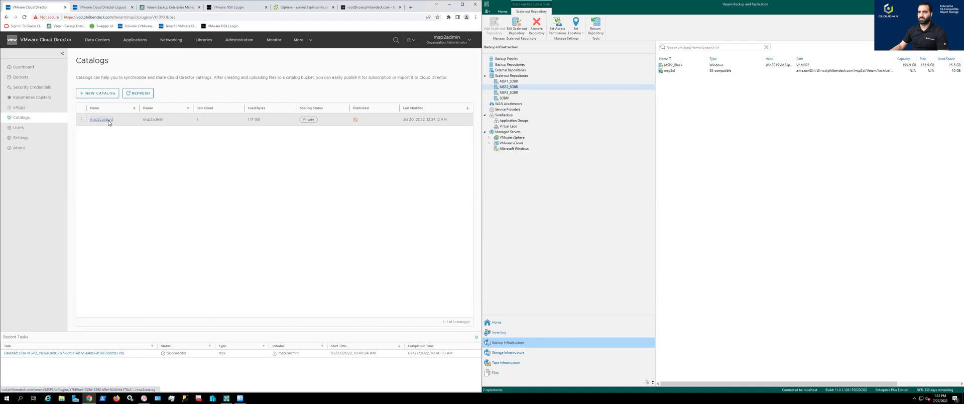
click(100, 119)
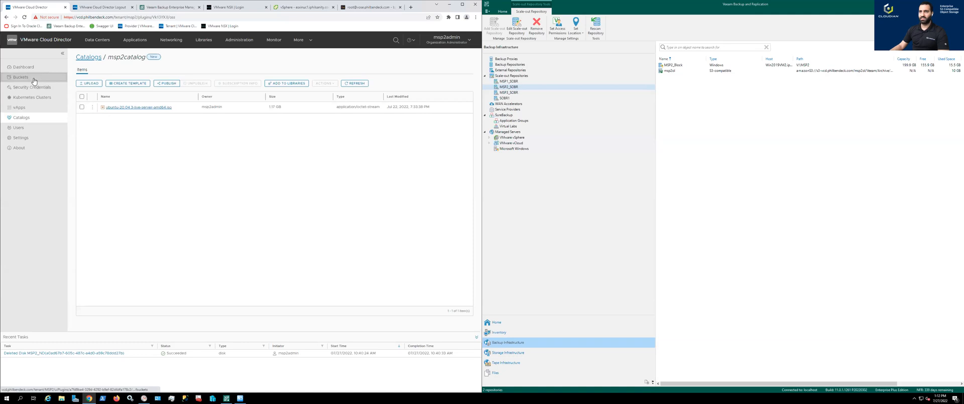
click(20, 77)
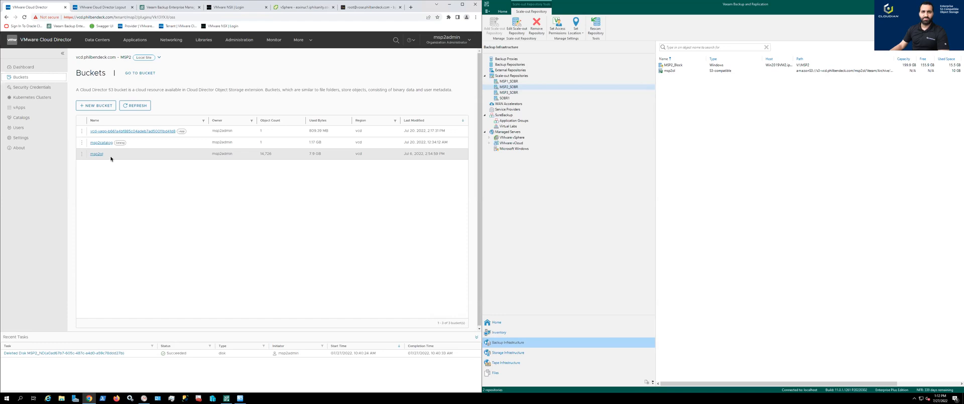
- Open the msp2ol bucket and show its properties, then its access permissions table
click(96, 154)
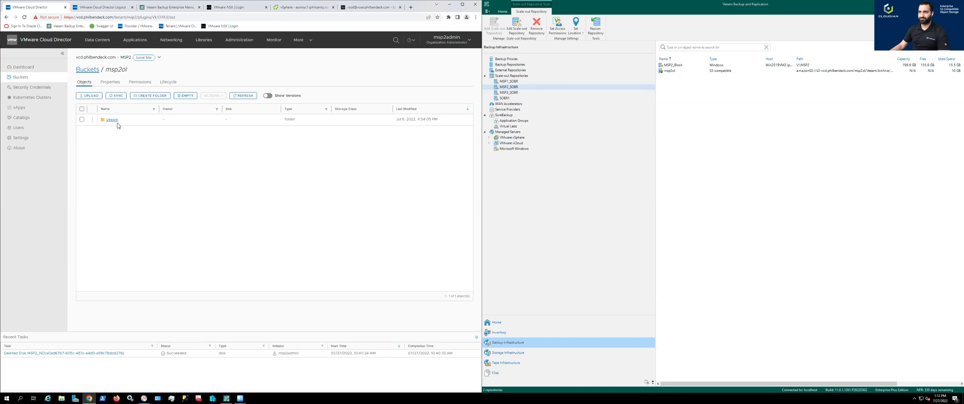
click(110, 81)
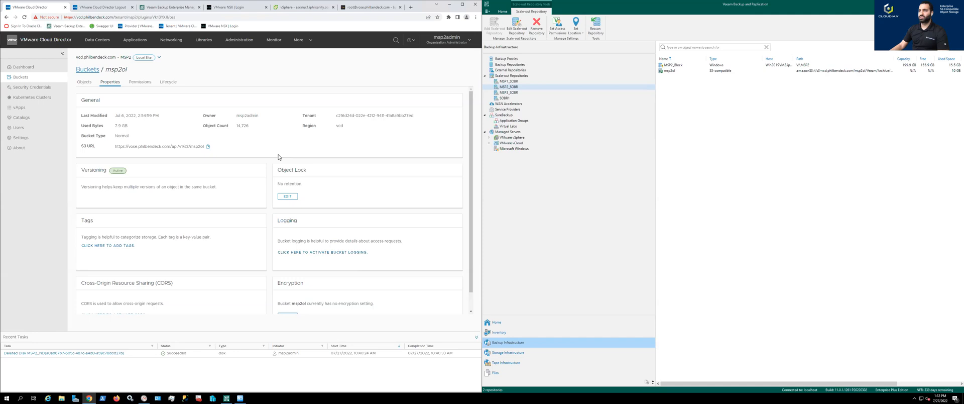
mouse_move(250, 181)
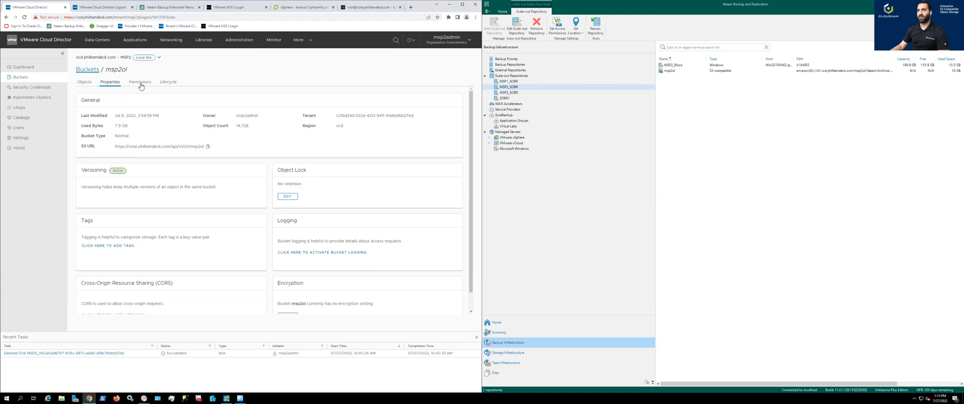
click(139, 82)
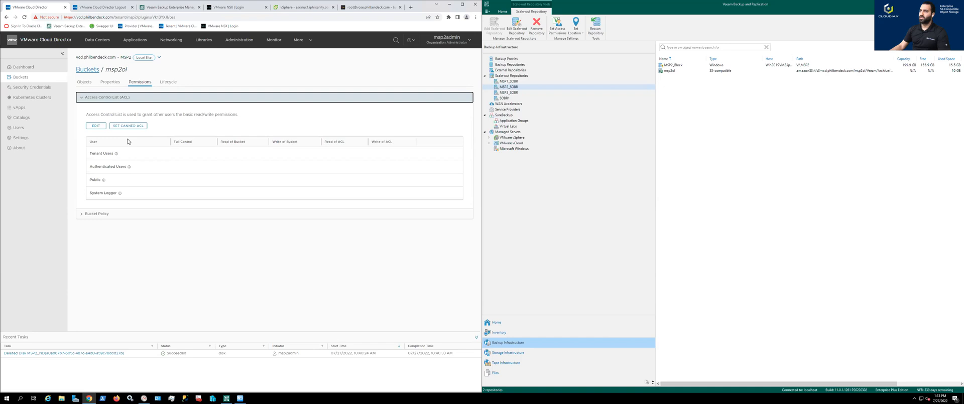
- Show msp2ol's lifecycle rules page, which reports no rules found
click(168, 82)
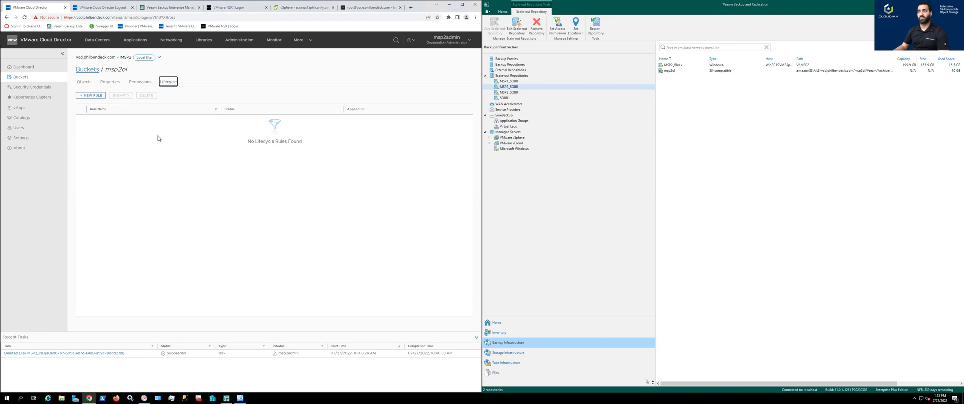
- Open and cancel a new lifecycle rule form, then return to msp2ol's Properties
click(90, 95)
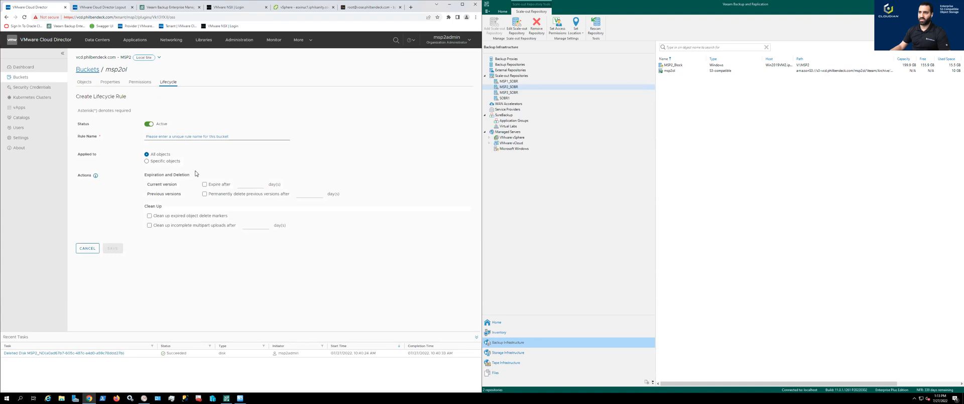
click(87, 248)
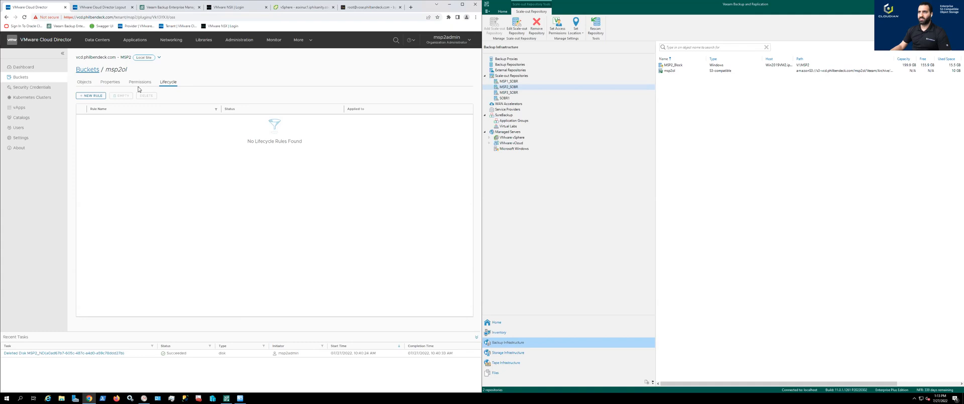
click(110, 81)
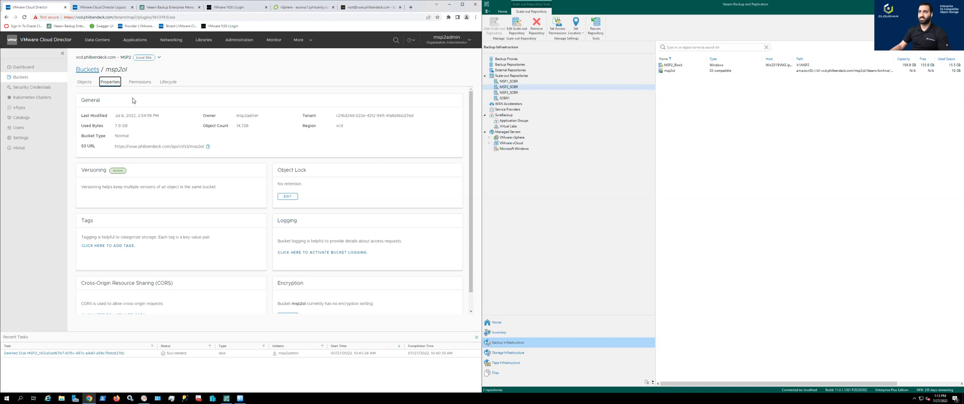
- Return to MSP2's Buckets list showing its three buckets
click(84, 81)
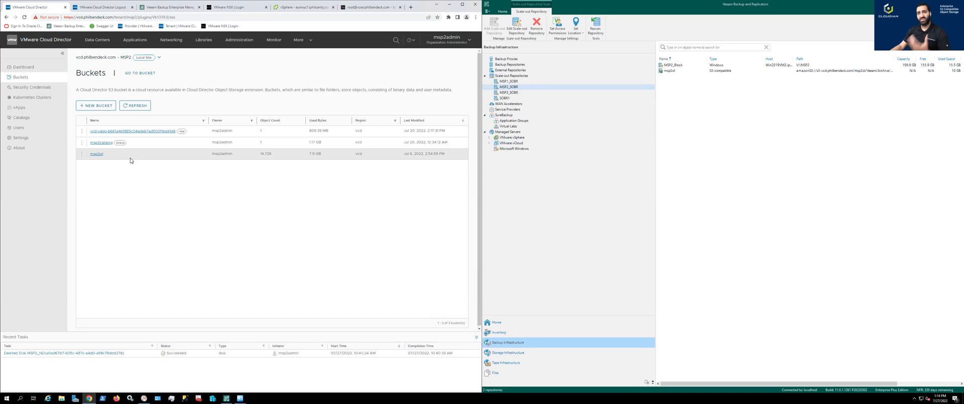
click(508, 87)
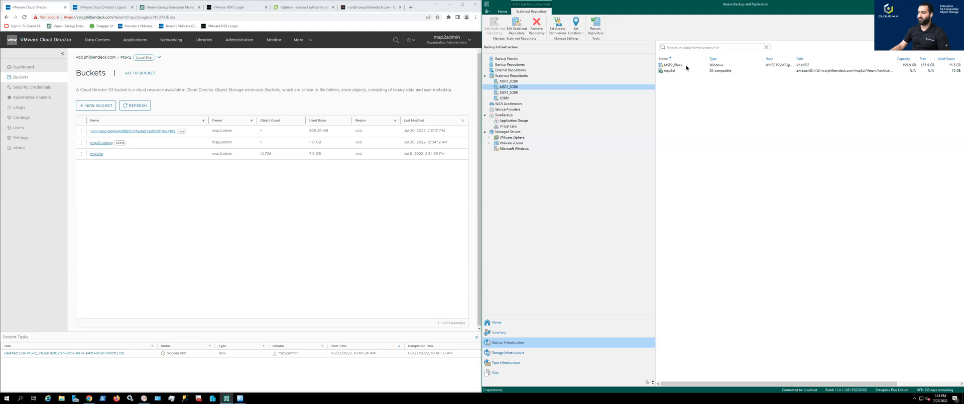
click(670, 70)
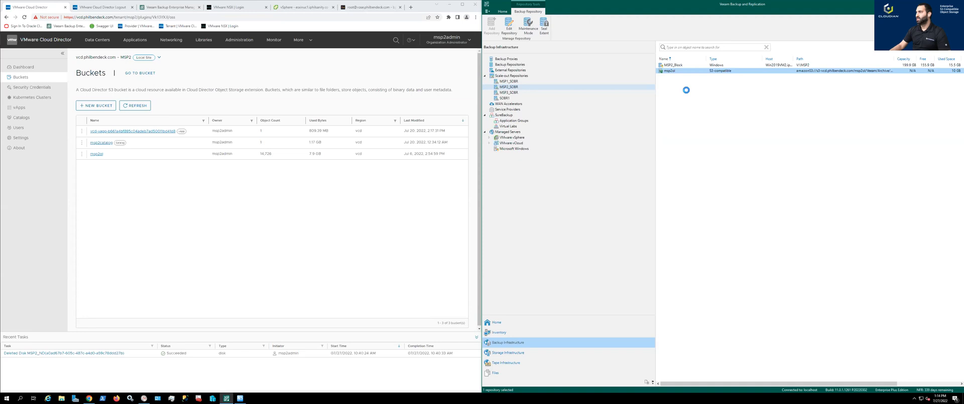
click(507, 26)
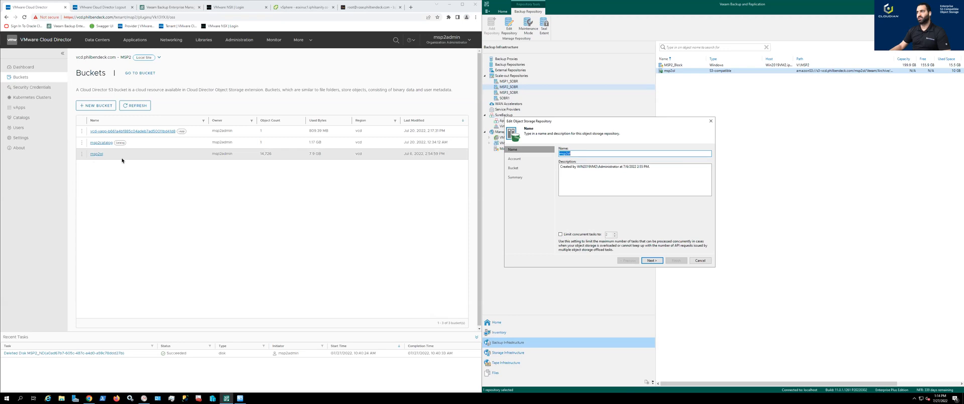
click(651, 260)
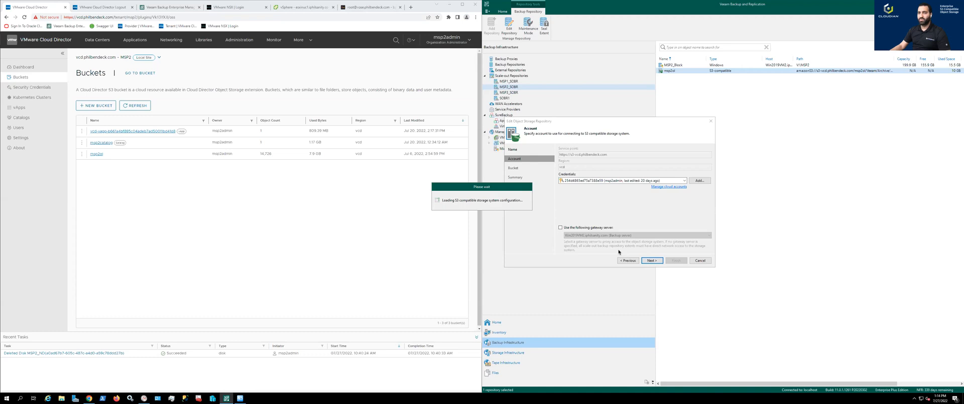
click(651, 260)
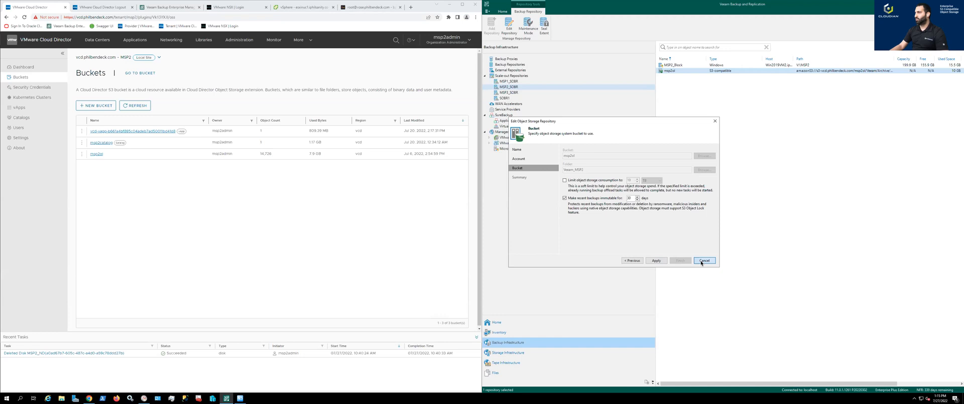
click(704, 260)
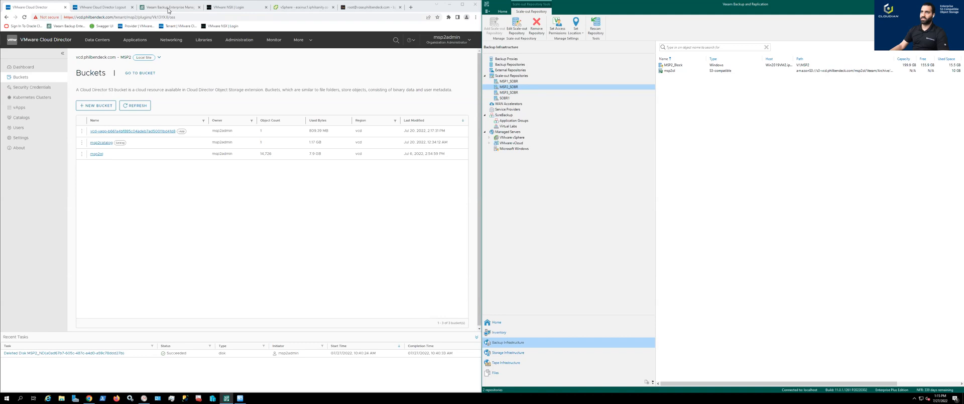
- Show Enterprise Manager's self-service configuration with Domain Users, default repository and 50 GB quota
click(166, 6)
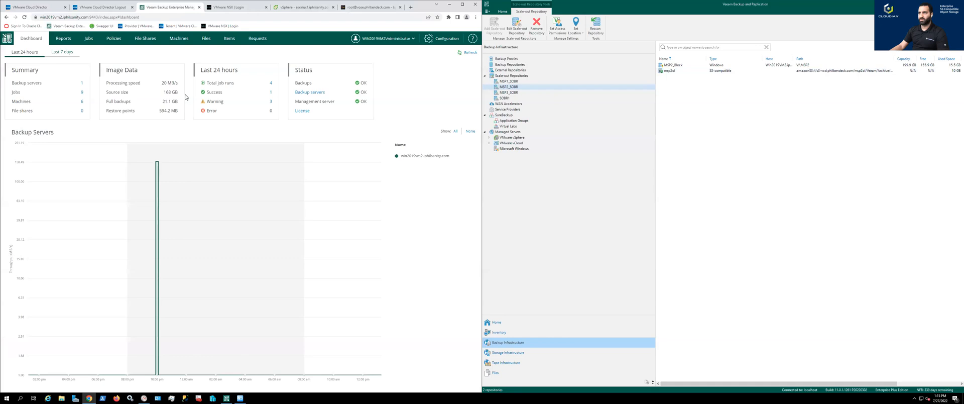
click(24, 97)
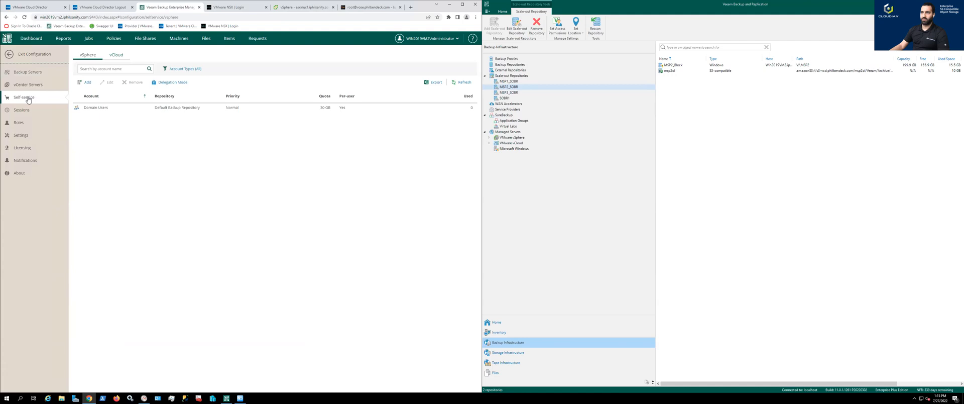
click(116, 55)
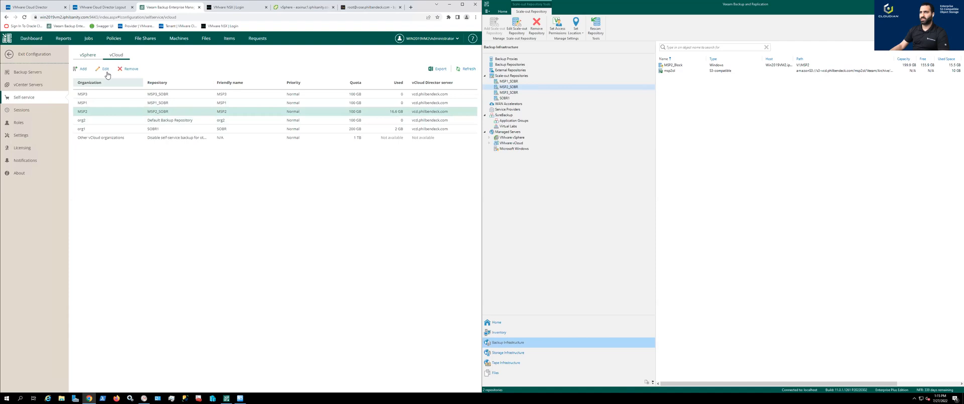
click(104, 68)
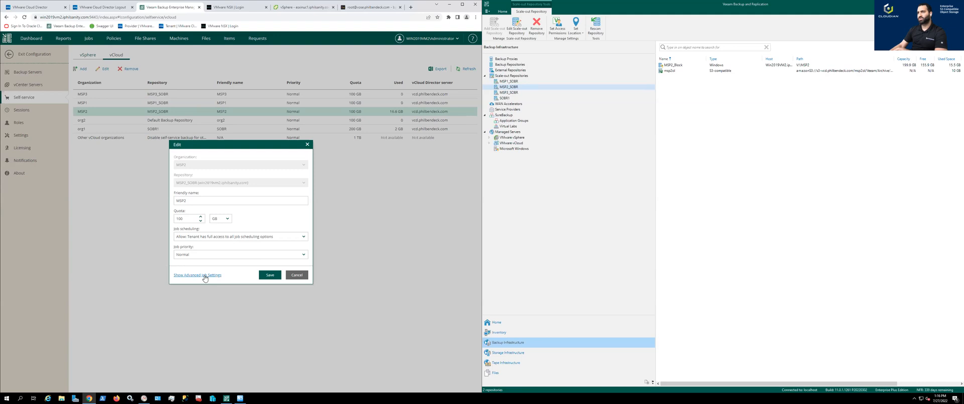
click(197, 275)
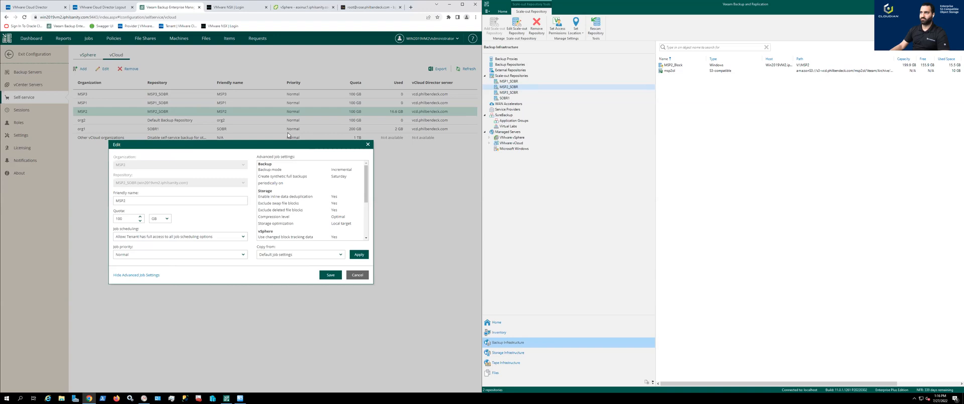
mouse_move(180, 194)
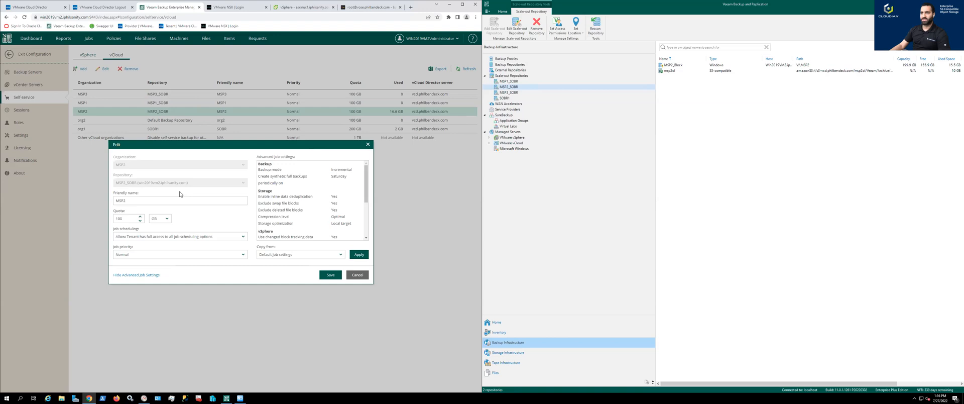
mouse_move(513, 96)
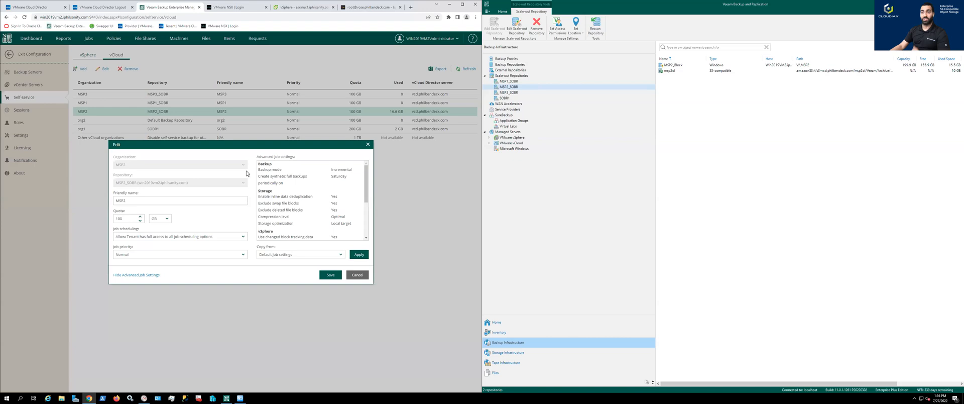
mouse_move(213, 193)
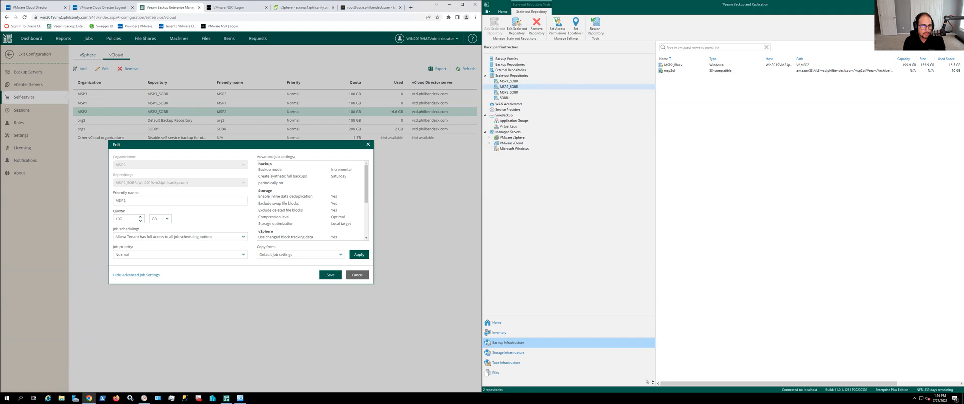
mouse_move(174, 270)
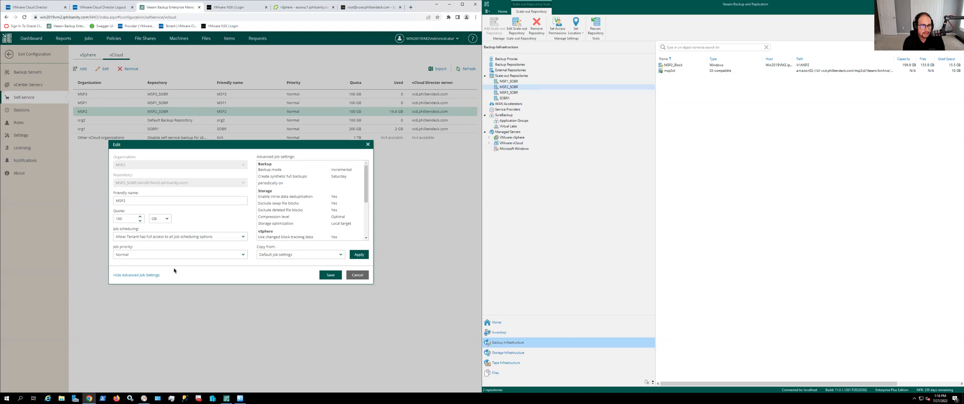
mouse_move(214, 244)
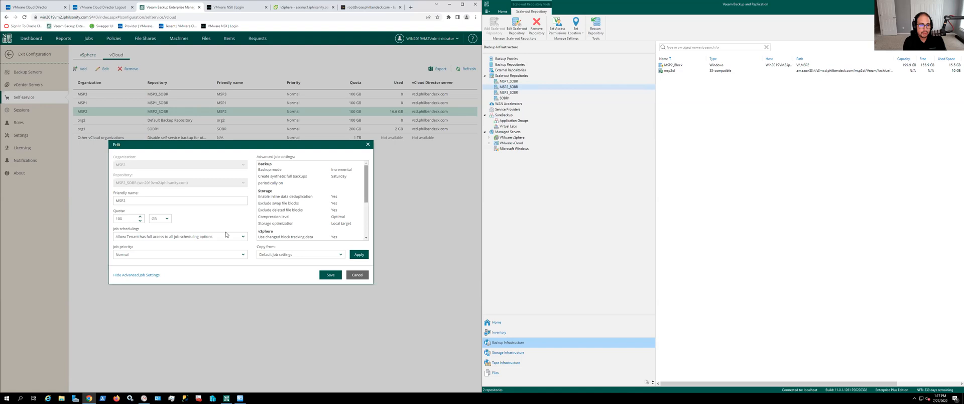
click(242, 235)
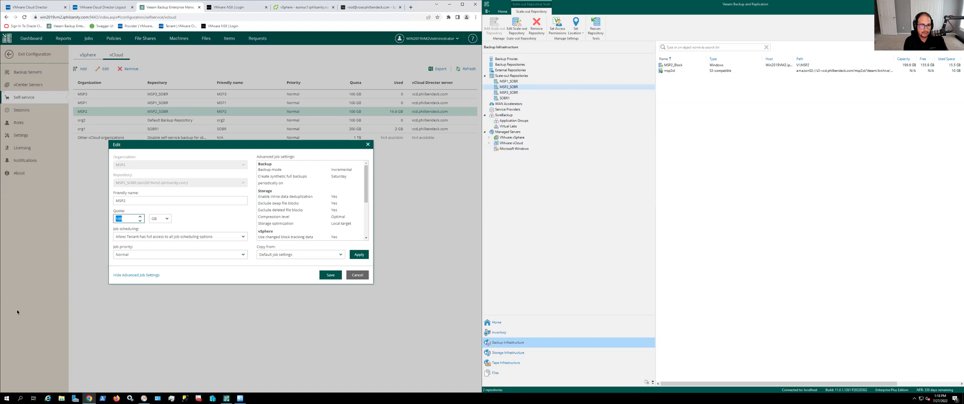
mouse_move(279, 274)
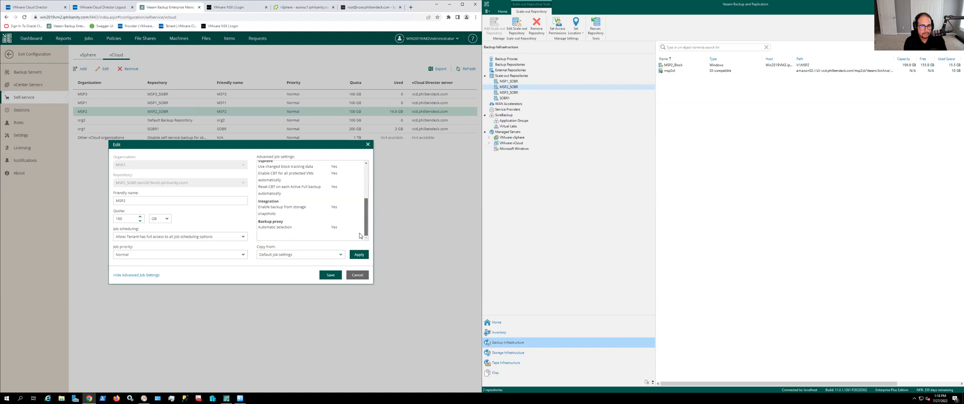
scroll(up, 3)
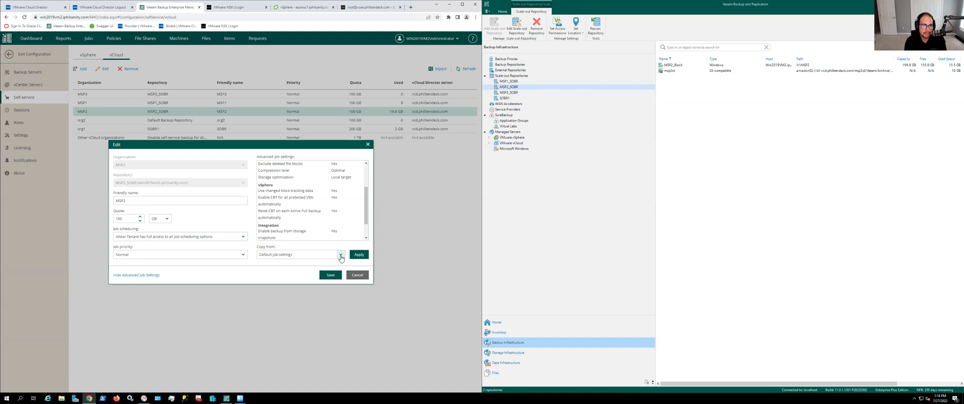
scroll(down, 3)
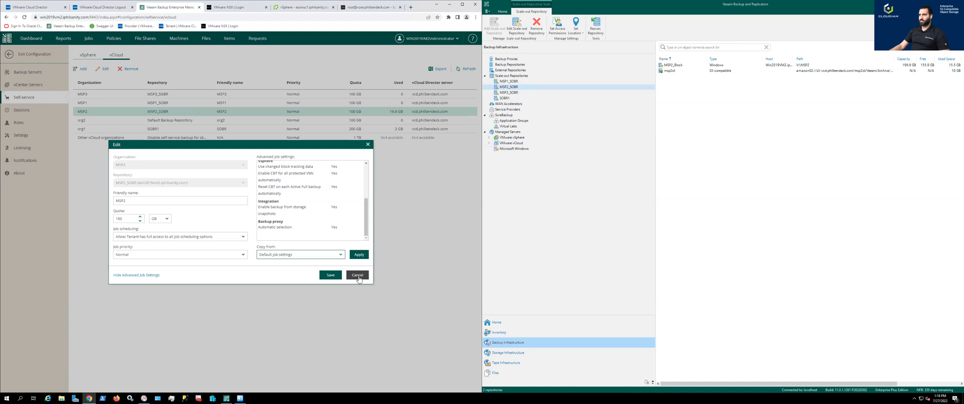
- Cancel the MSP2 settings edits and open msp2admin's Data Protection with Veeam dashboard
click(357, 274)
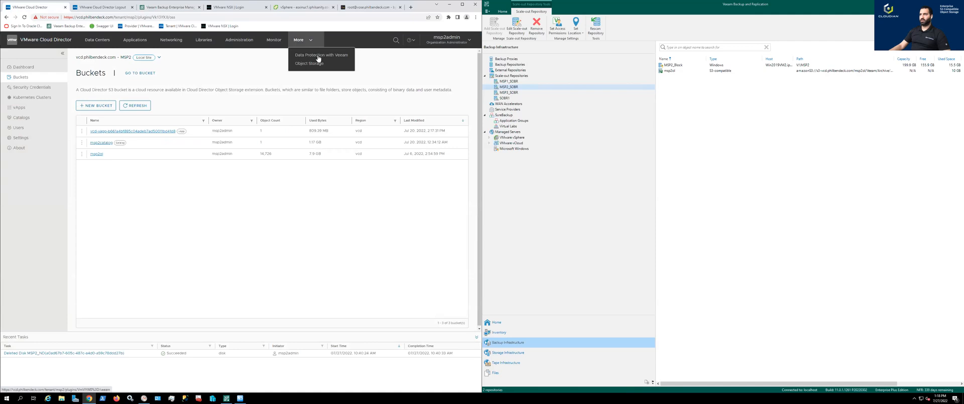
click(309, 63)
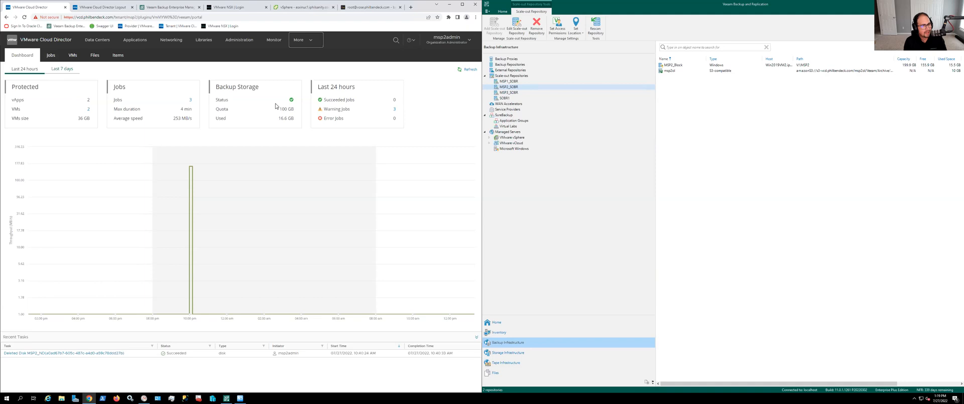
mouse_move(372, 112)
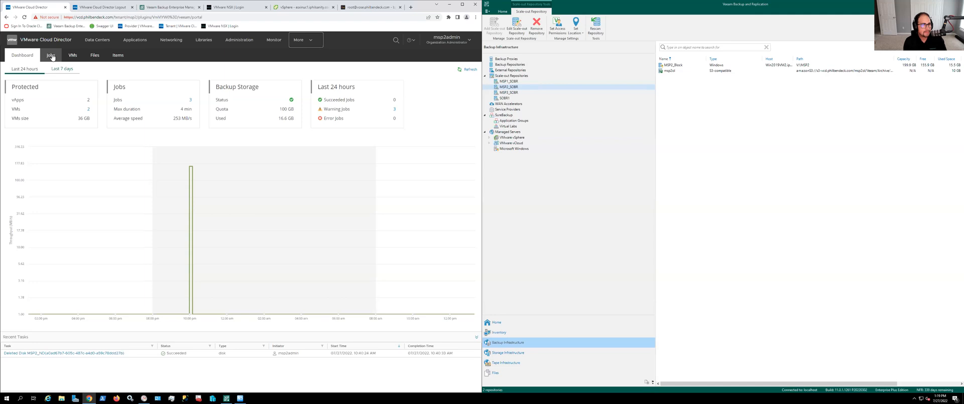
- Show MSP2's three backup jobs and select the msp2job entry
click(52, 55)
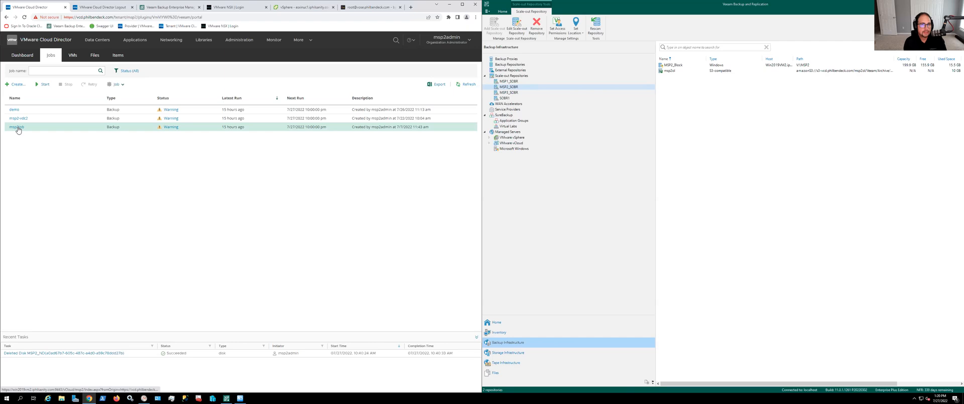
double_click(16, 127)
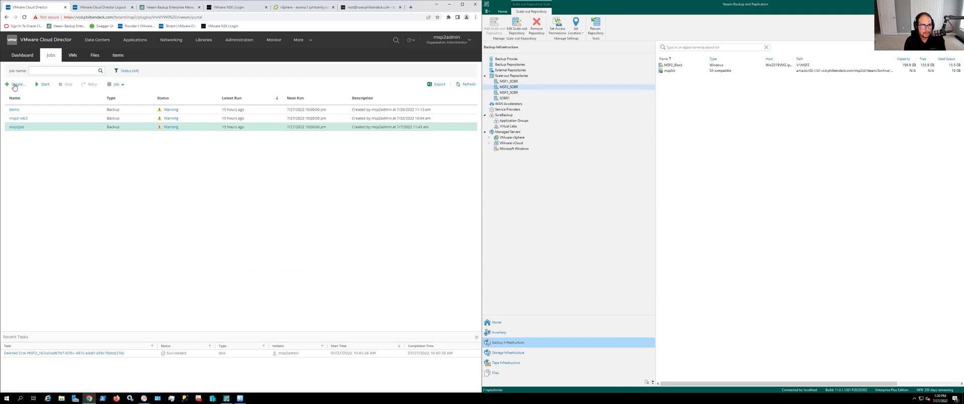
- Create backup job demo1 with msp2's VMs, default daily schedule and no e-mail notifications
click(16, 84)
text(demo1)
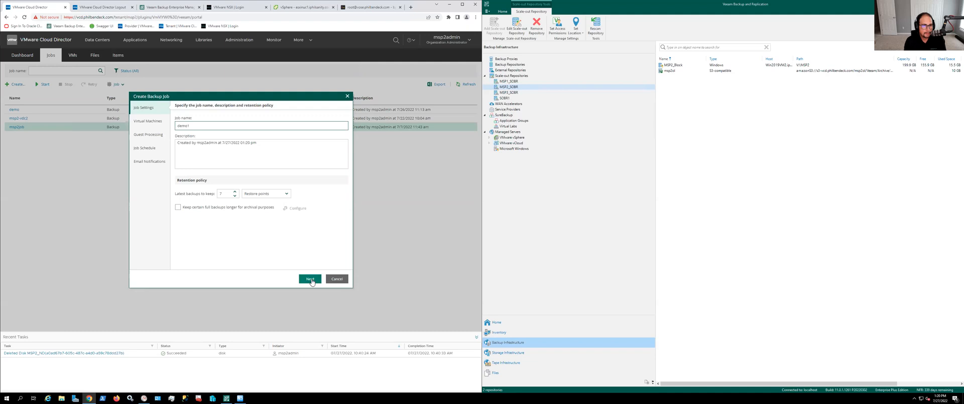
click(310, 279)
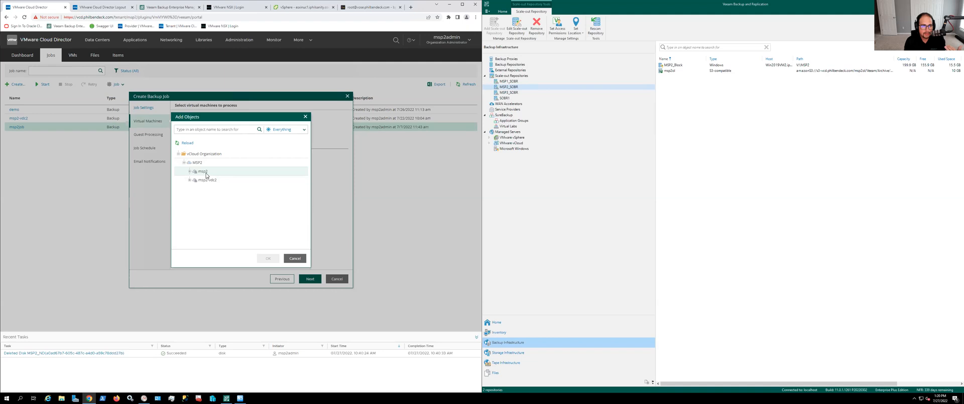
click(190, 171)
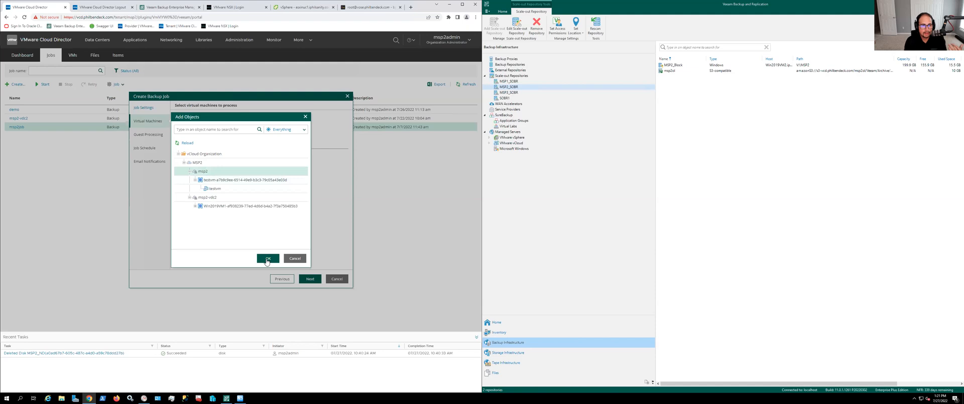
click(267, 258)
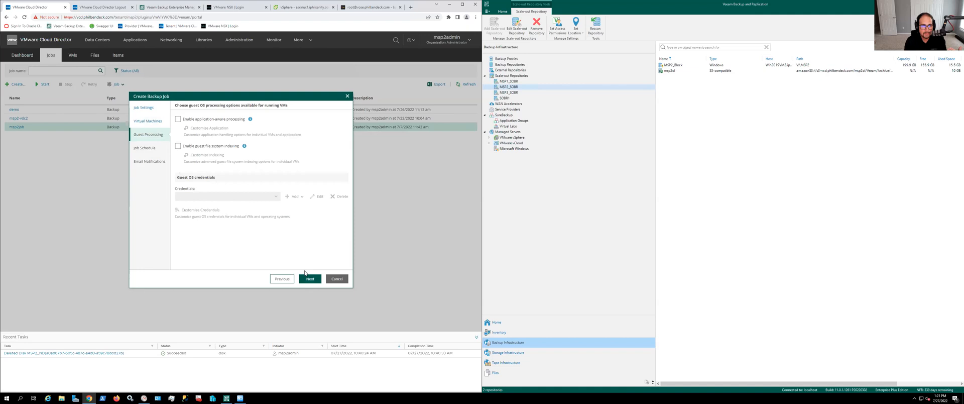
click(310, 278)
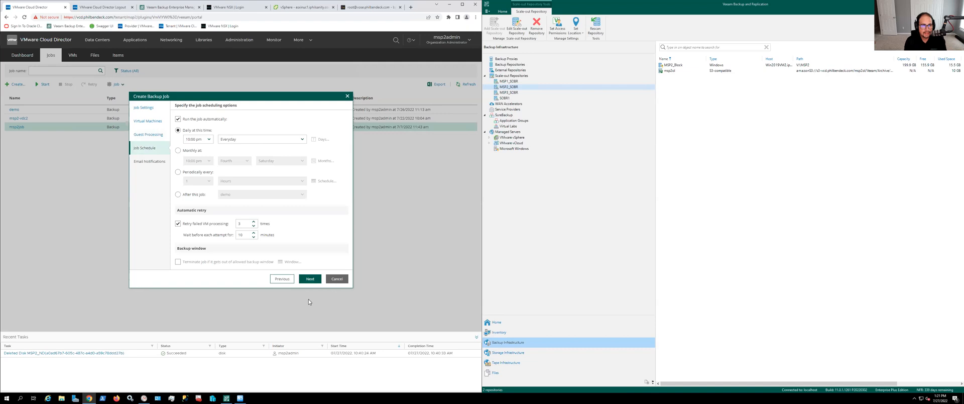
click(310, 278)
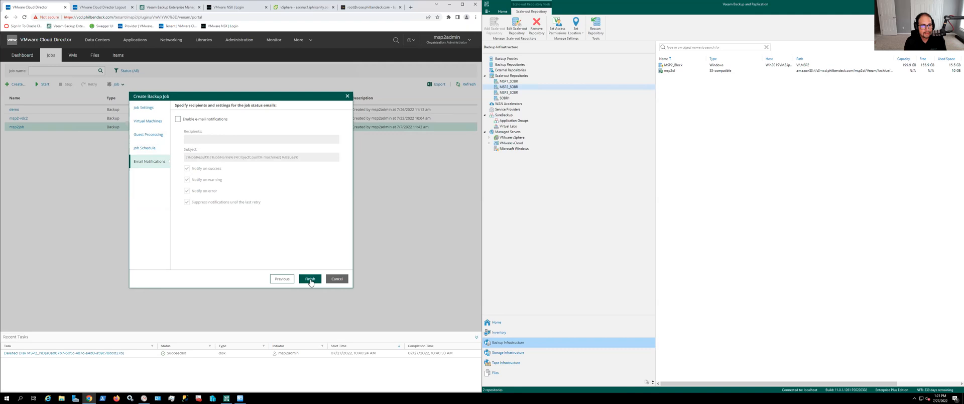
click(310, 278)
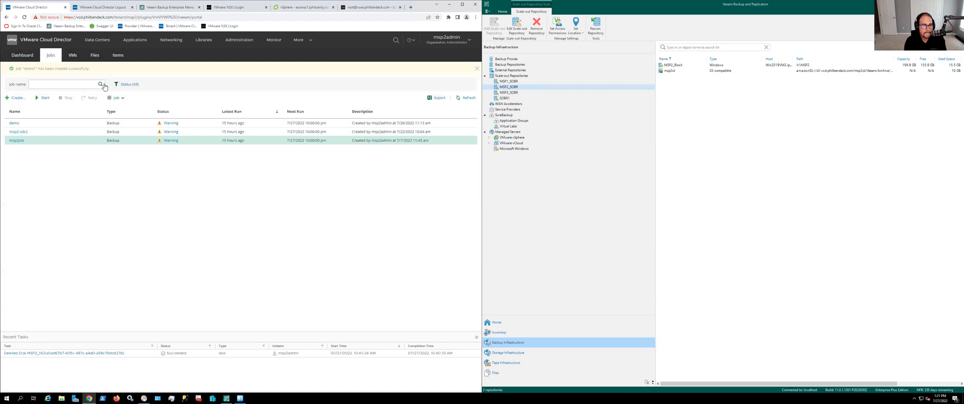
- List the protected VMs and select the Win2019VM1 backup for a full VM restore
click(72, 55)
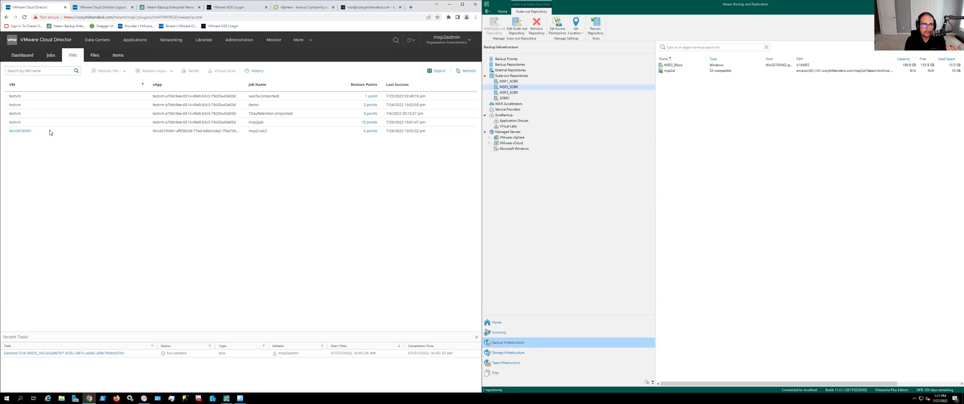
click(108, 71)
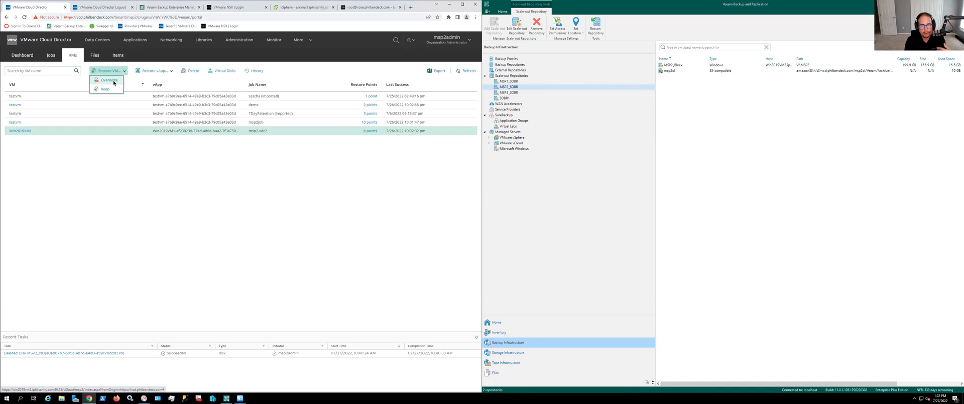
mouse_move(105, 89)
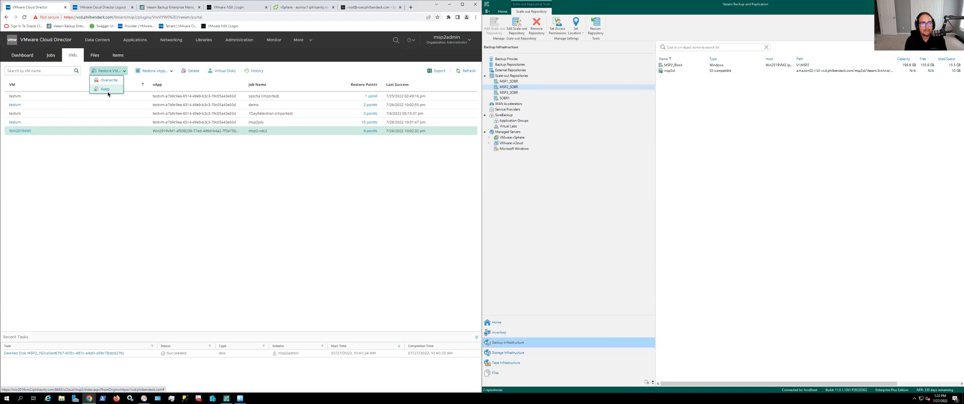
- Launch an overwriting virtual disk restore for Win2019VM1, showing its restore points
click(153, 70)
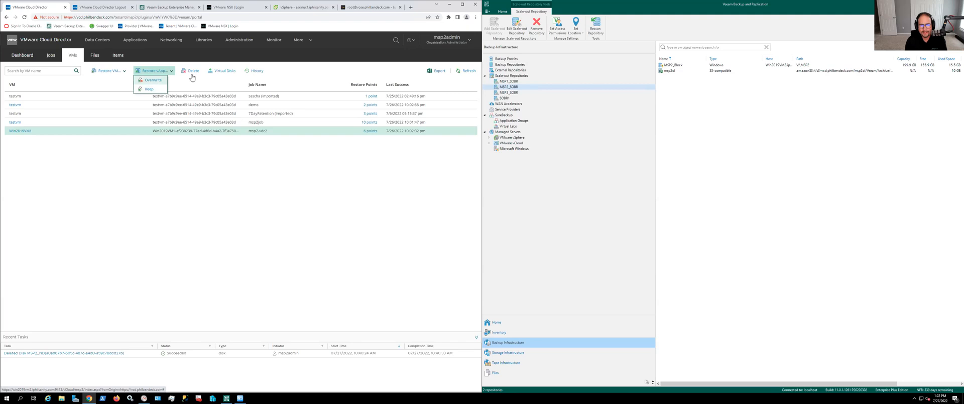
mouse_move(214, 80)
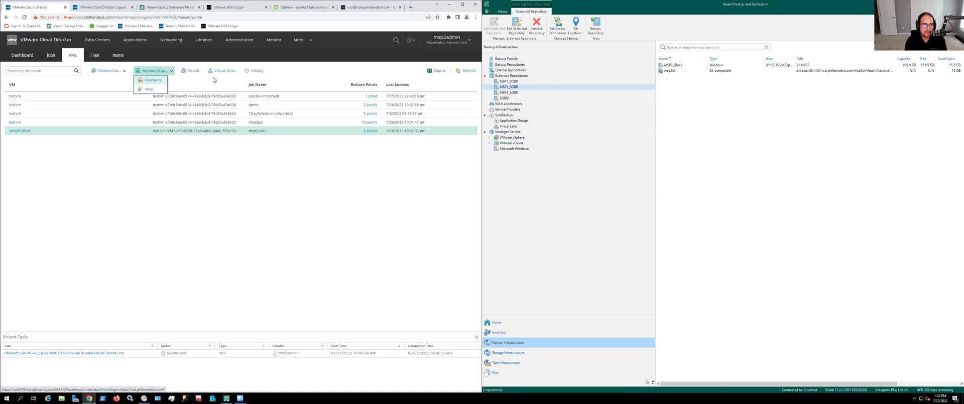
click(148, 88)
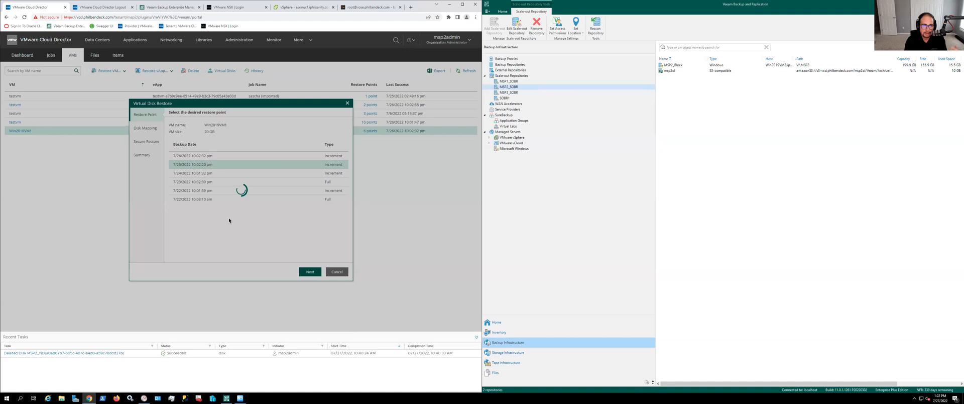
- Advance the disk restore wizard past disk mapping (SCSI 0:0), then decline the overwrite warning
click(309, 272)
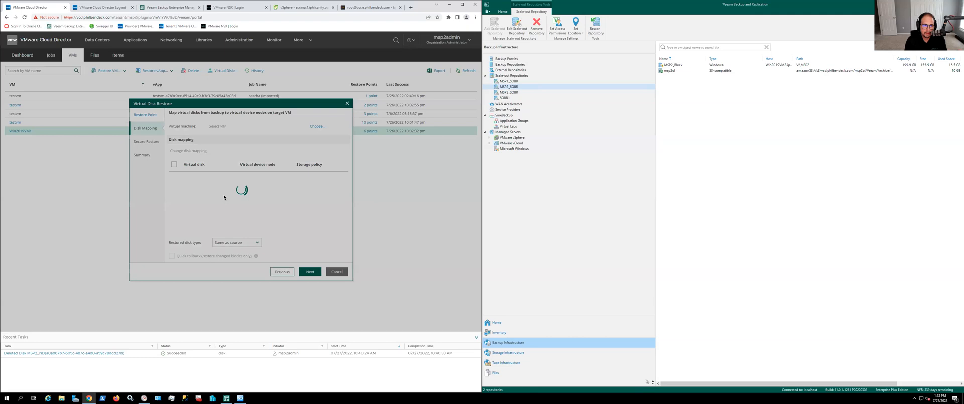
mouse_move(197, 270)
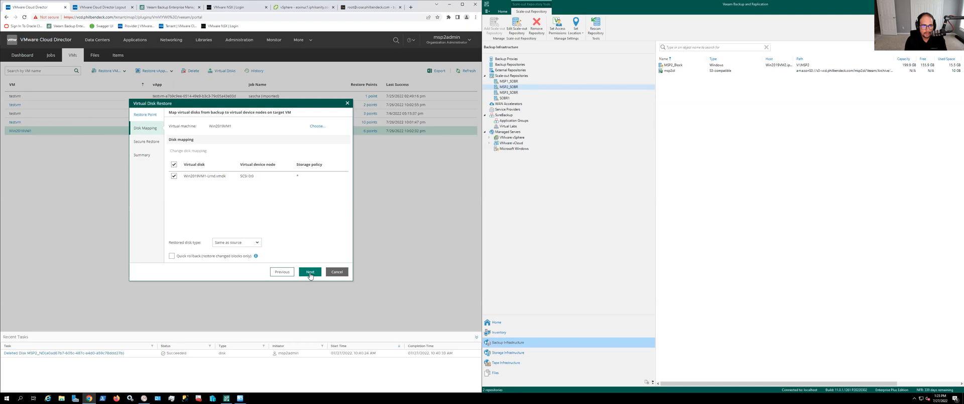
click(309, 272)
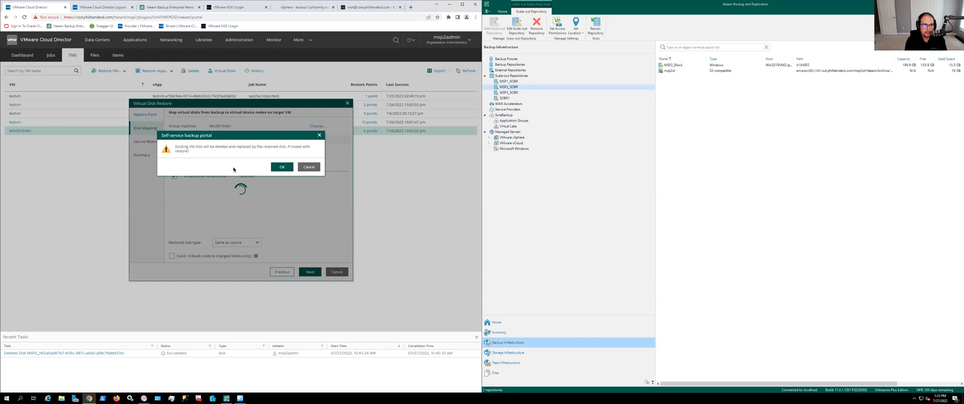
click(281, 166)
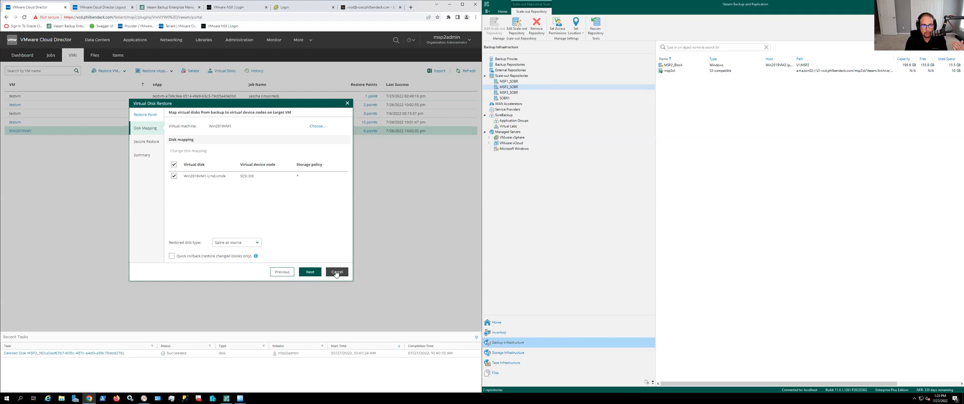
- Untick Win2019VM1's virtual disk in the disk mapping list
click(174, 164)
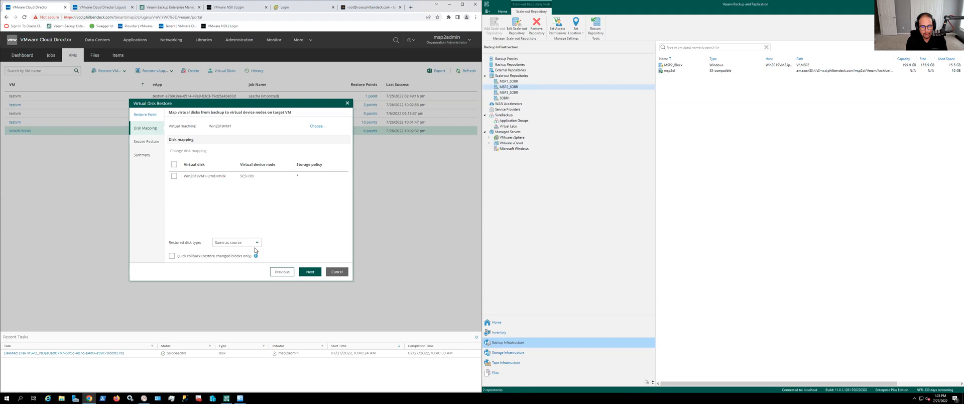
mouse_move(321, 217)
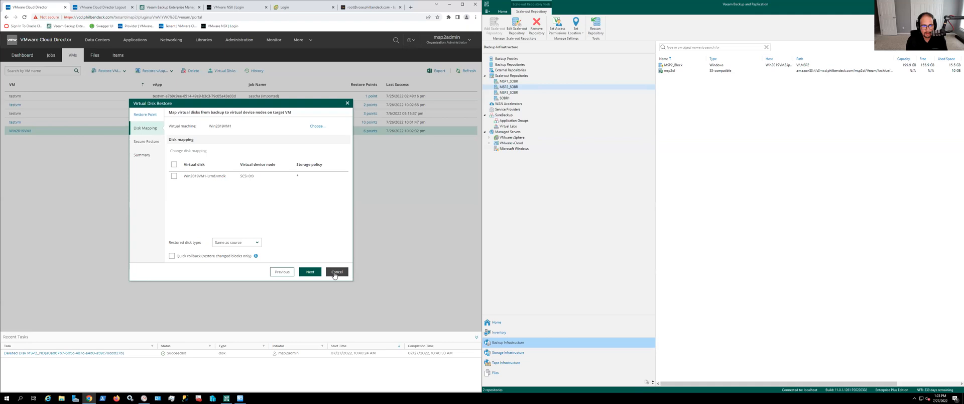
mouse_move(414, 255)
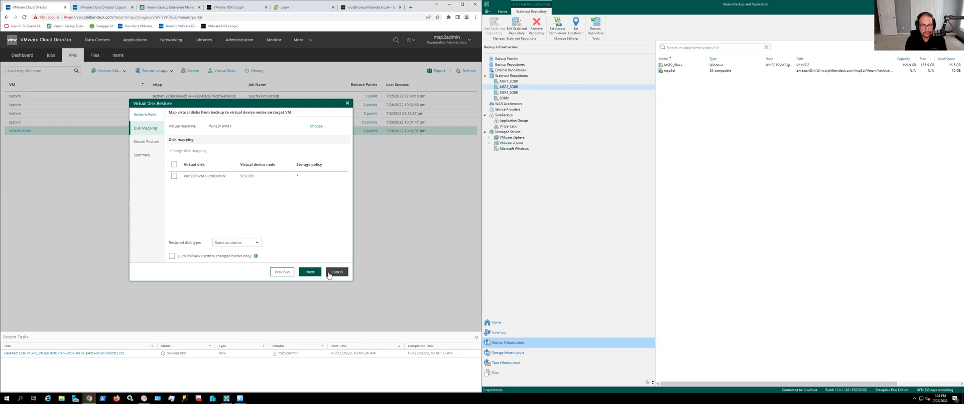
mouse_move(399, 198)
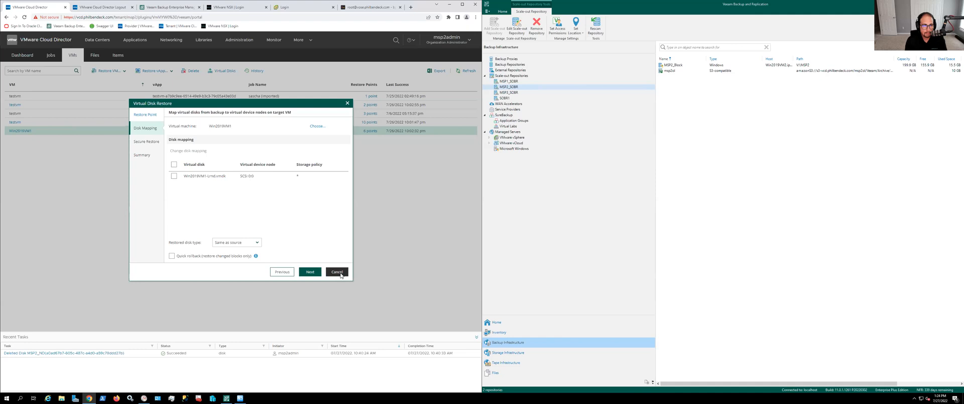
- Cancel the Virtual Disk Restore wizard
click(336, 271)
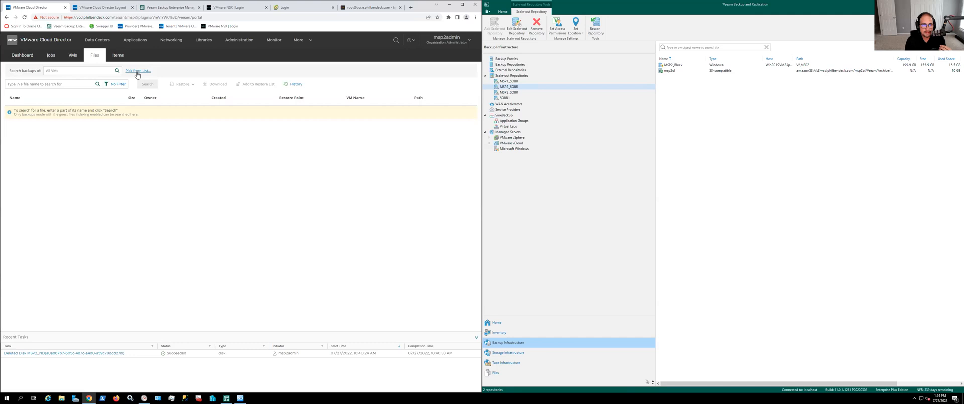
- Mount Win2019VM1's July 25, 2022 restore point, chosen from the backed-up VM list
click(137, 71)
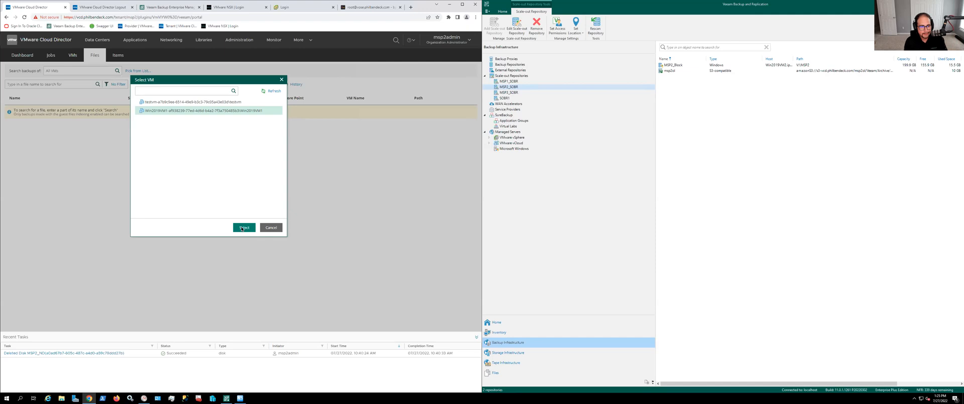
click(243, 227)
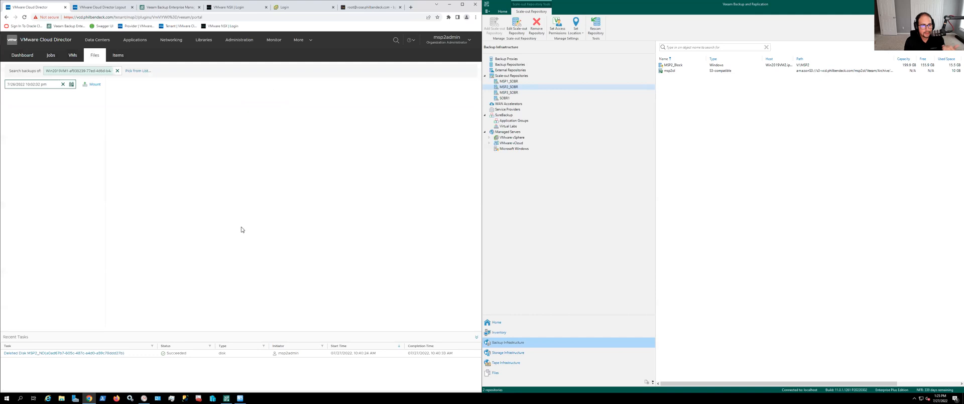
click(70, 85)
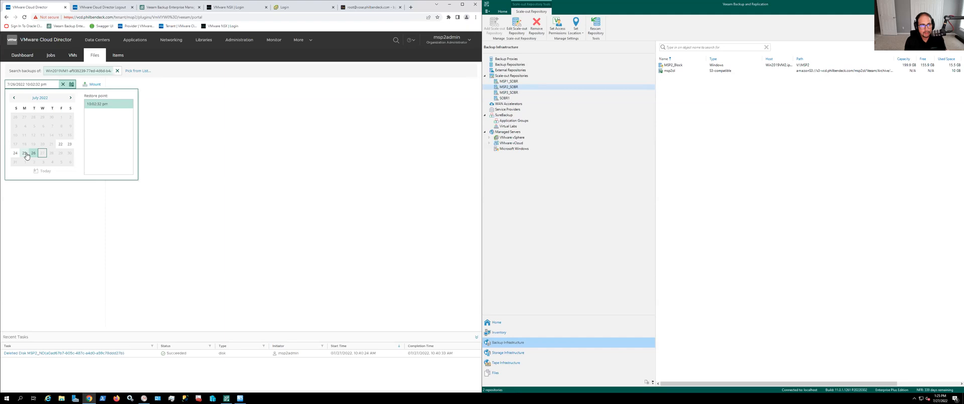
click(24, 152)
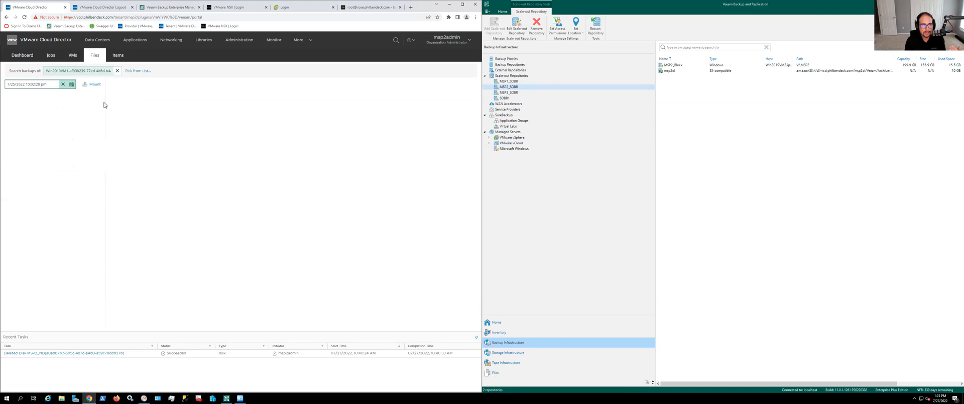
click(93, 85)
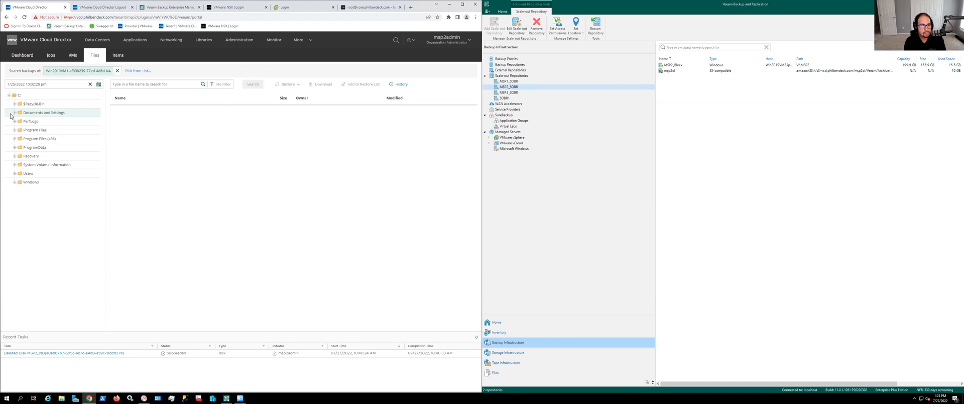
- Search the mounted backup for 'msp2' and select MSP2.txt from the results
text(msp2)
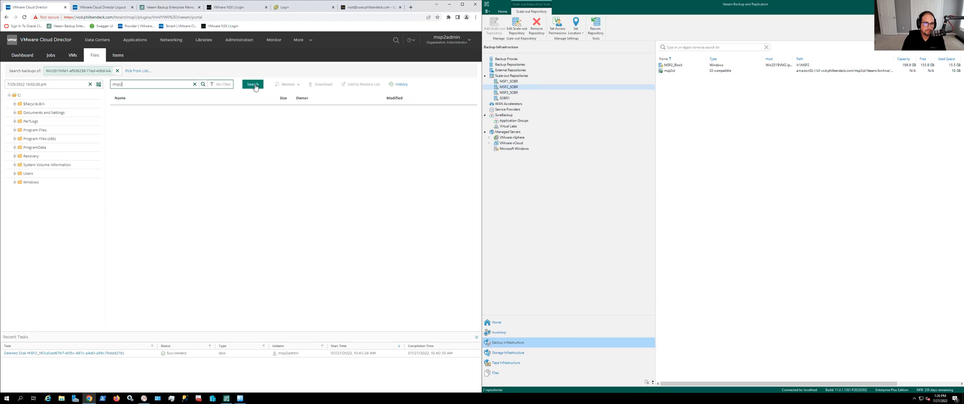
click(252, 85)
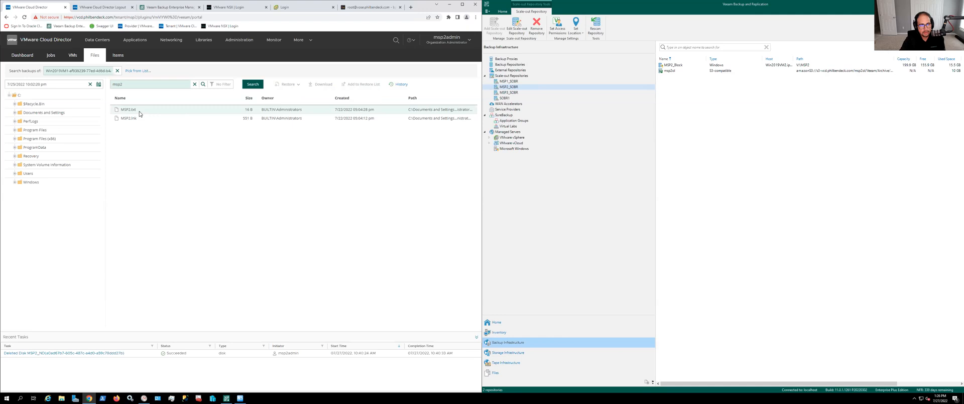
click(321, 84)
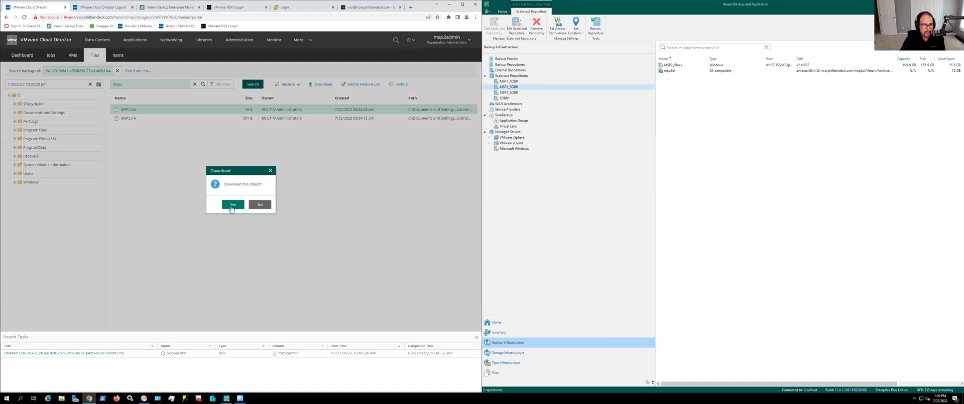
- Confirm the MSP2.txt download, then close the opened text file
click(232, 204)
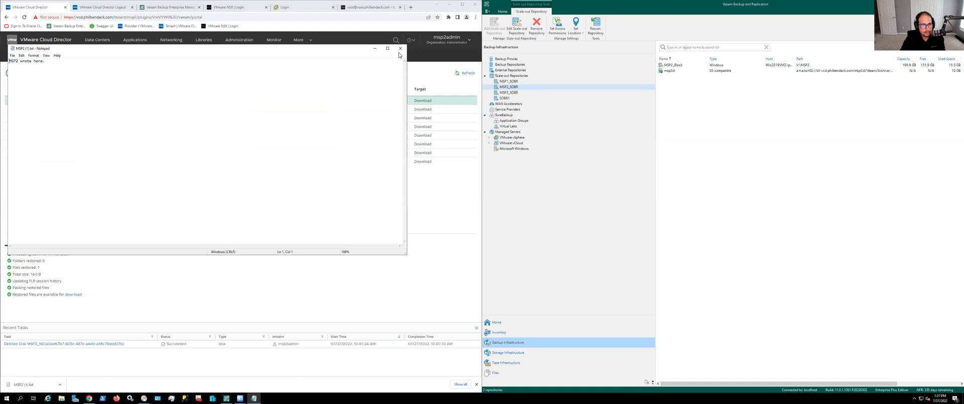
click(399, 48)
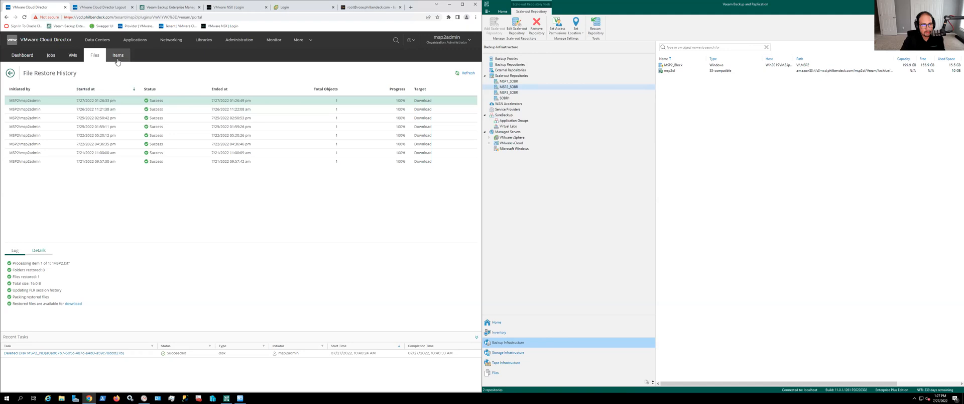
- Check the Items tab's empty SQL instance list, then open the account options menu
click(118, 55)
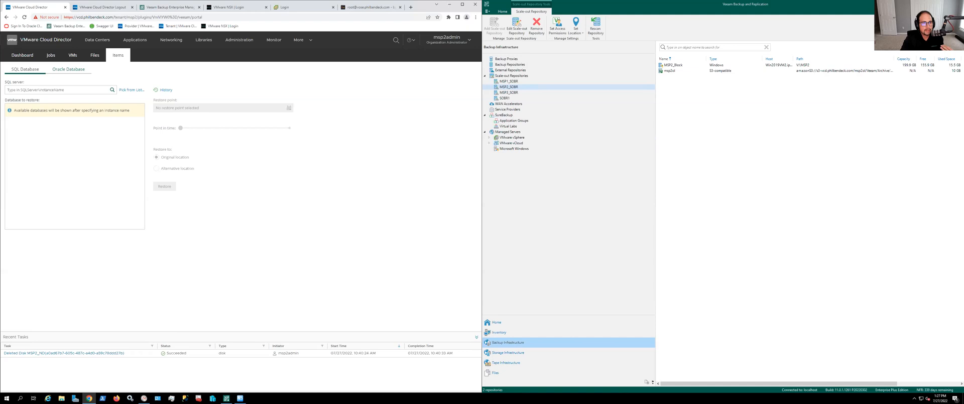
click(131, 90)
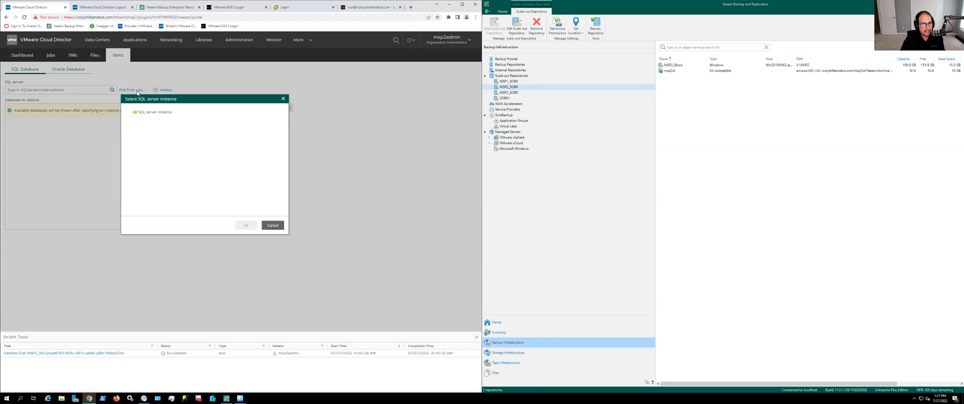
click(272, 225)
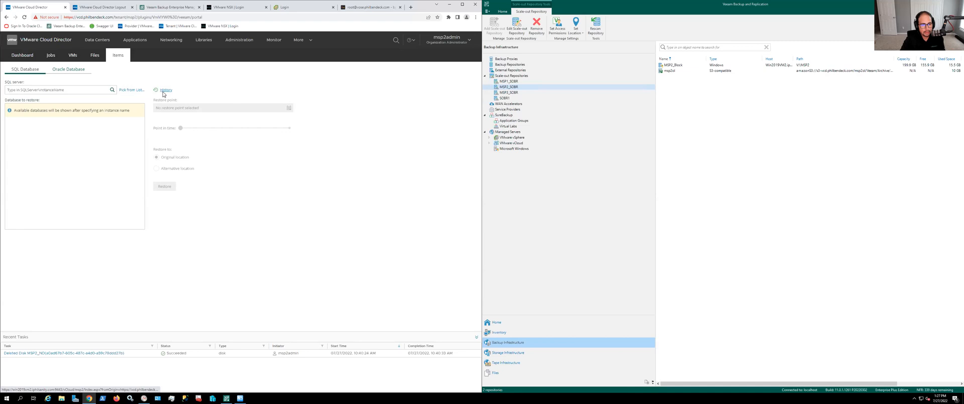
click(58, 90)
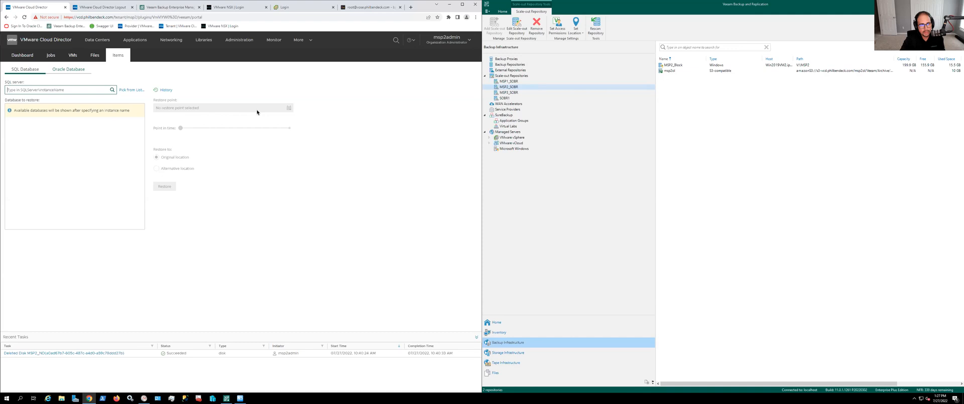
mouse_move(276, 106)
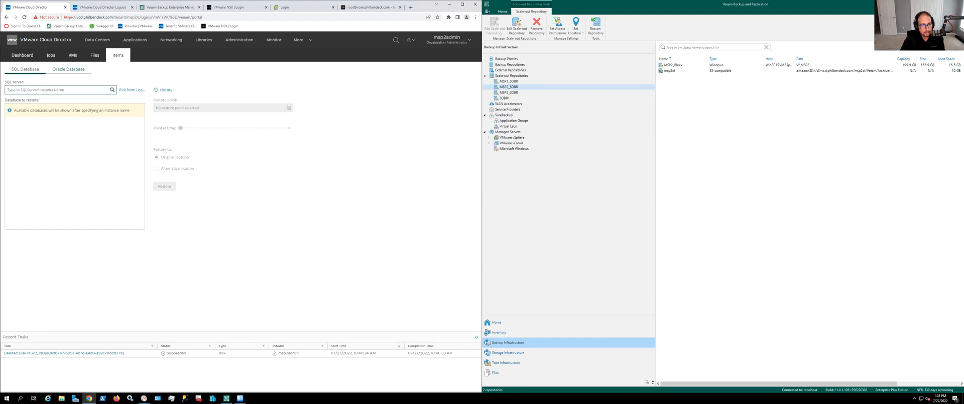
mouse_move(84, 260)
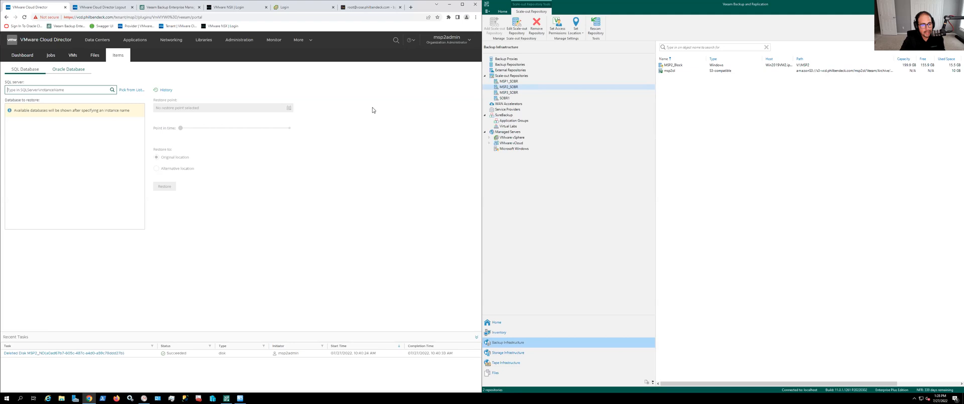
click(447, 38)
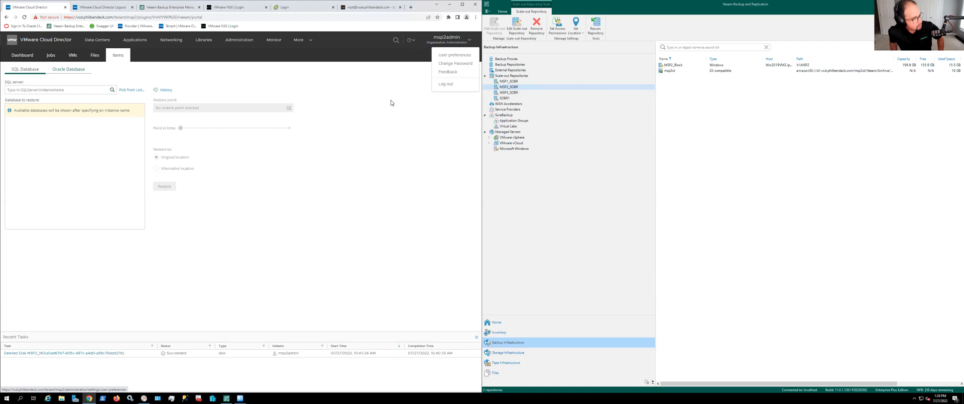
mouse_move(445, 83)
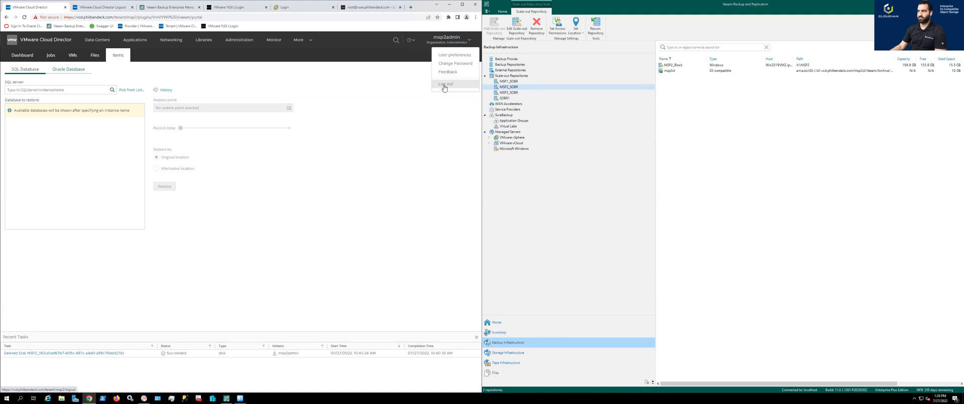
- Log out of the tenant organization and open the provider's portal plugin management page
click(445, 84)
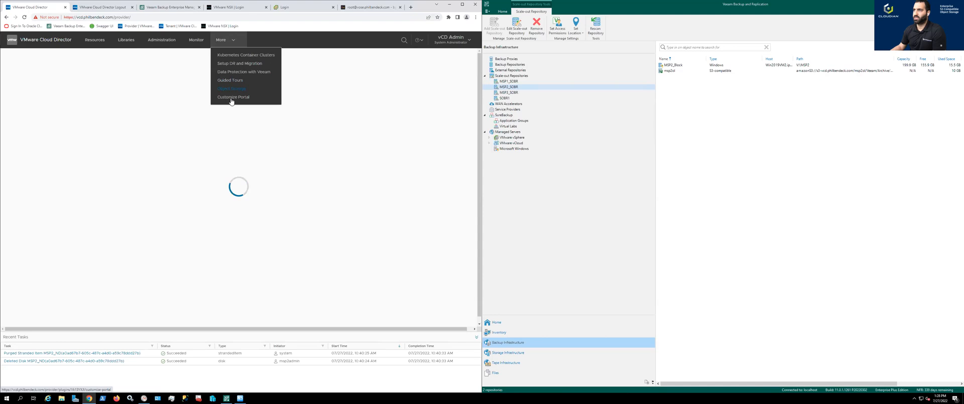
click(233, 97)
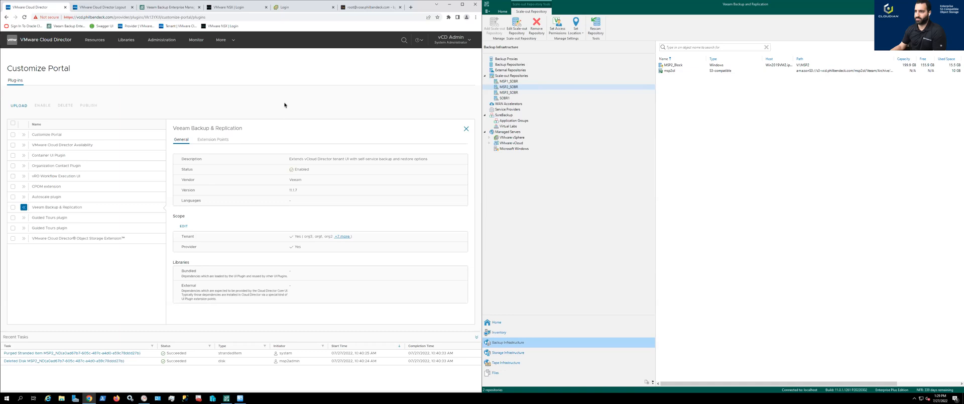
mouse_move(258, 118)
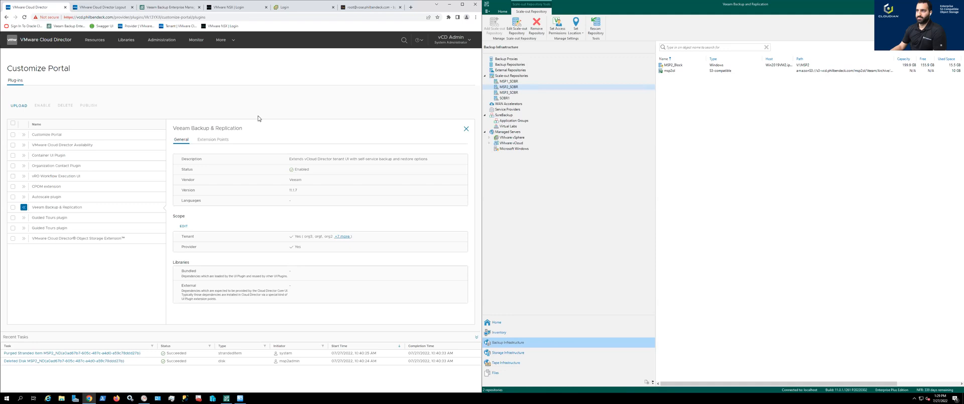
- Close the Veeam plugin details pane to show the full portal plugin list
click(466, 129)
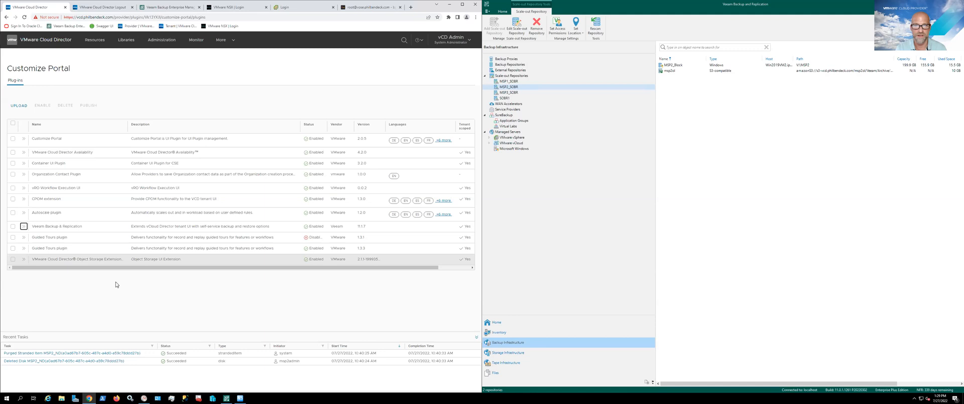
mouse_move(137, 289)
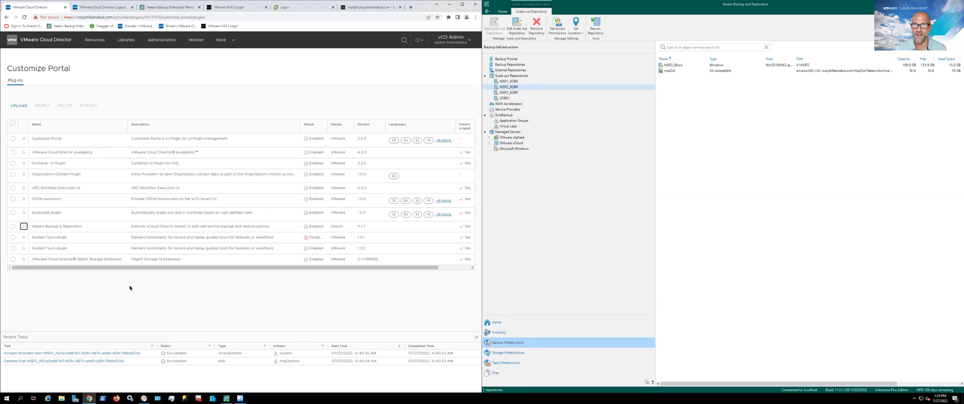
mouse_move(200, 324)
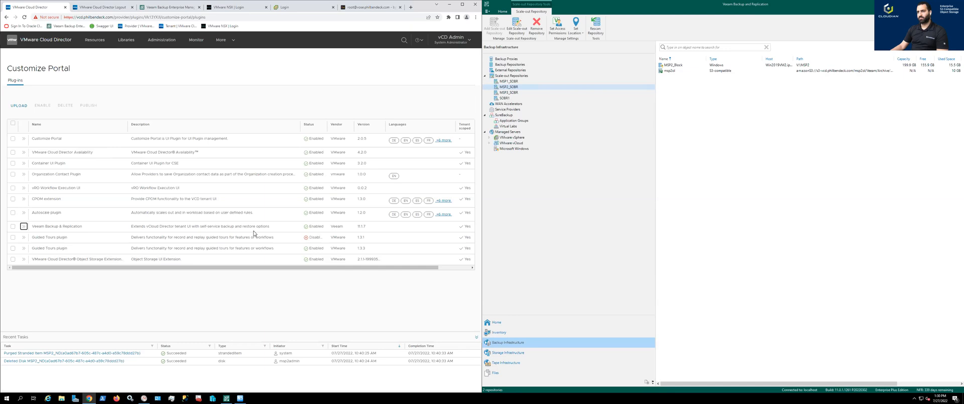
mouse_move(243, 368)
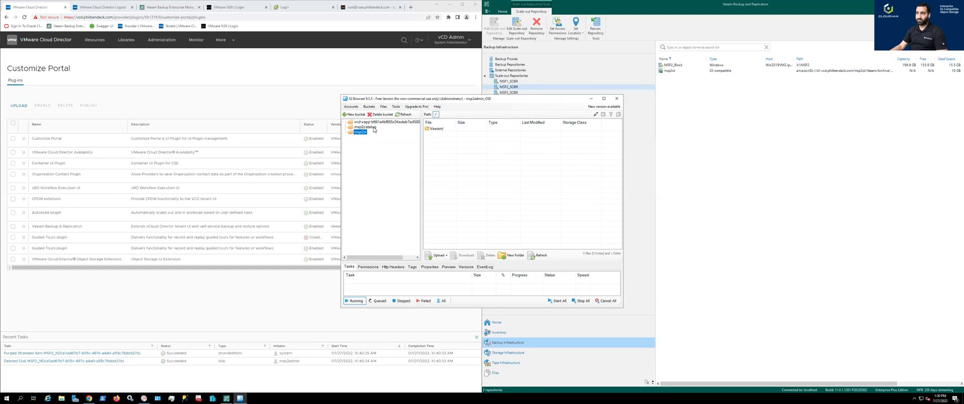
- Select the msp2admin bucket to list its 1.17 GB Ubuntu disc image
click(366, 127)
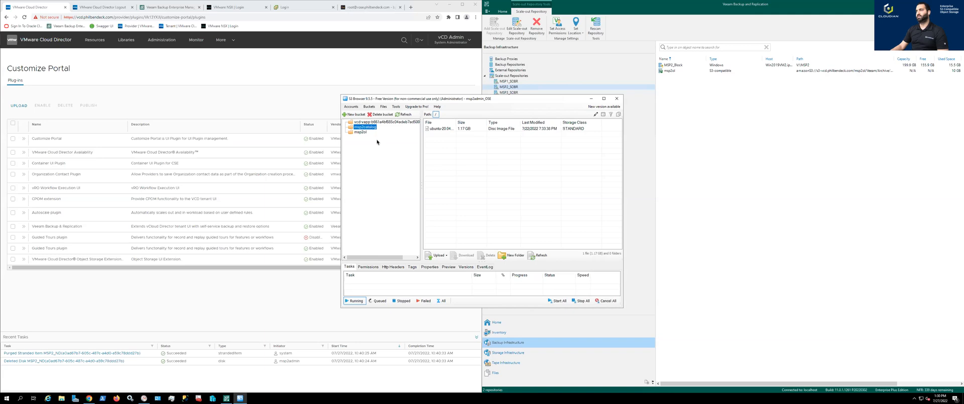
mouse_move(379, 143)
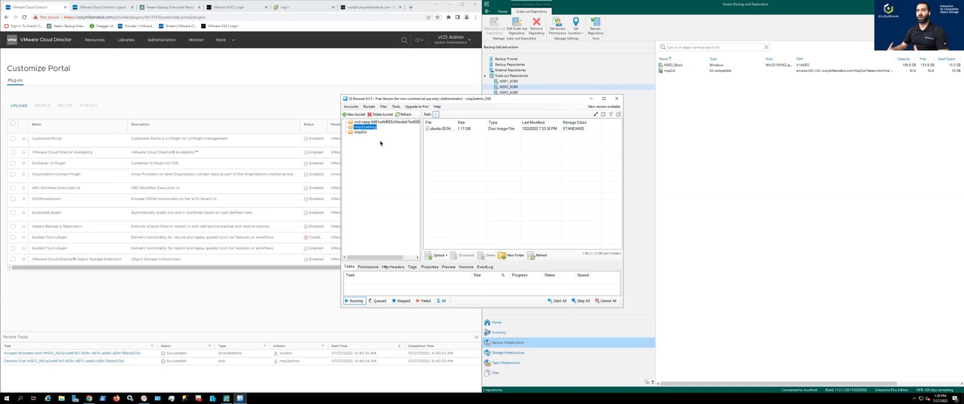